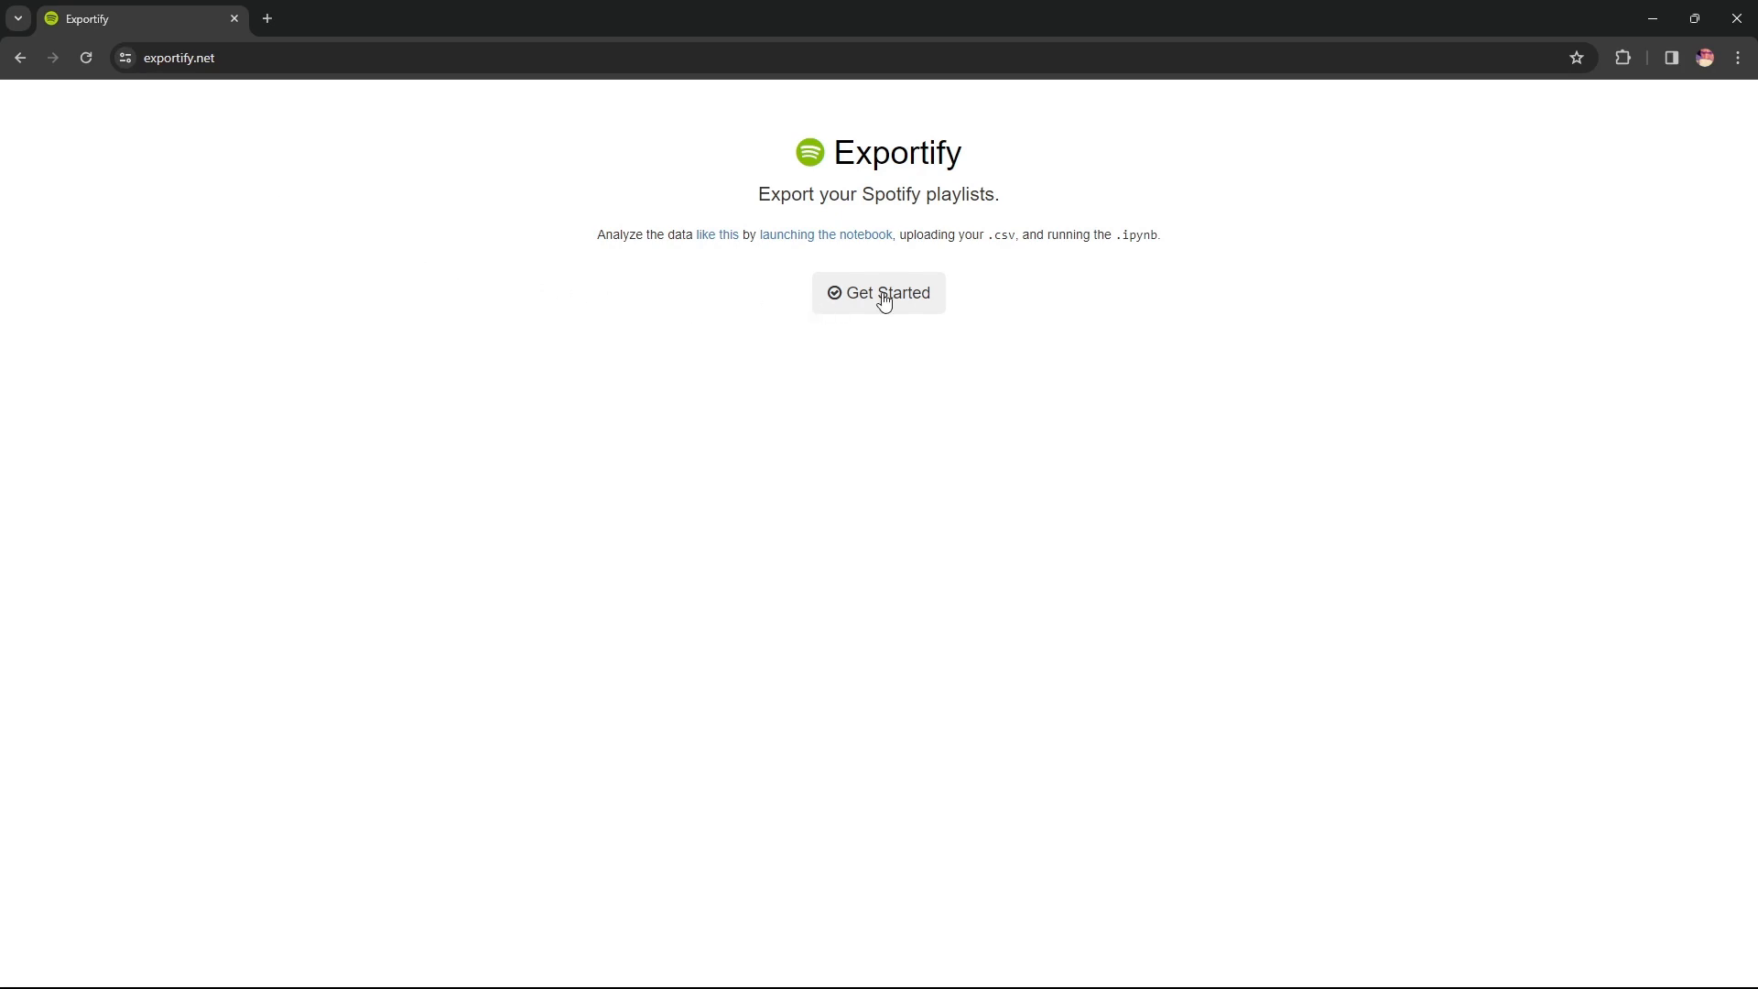
# - Export the 24-track Music Quiz - 80's & 90's playlist from Exportify as a CSV download
pyautogui.click(877, 293)
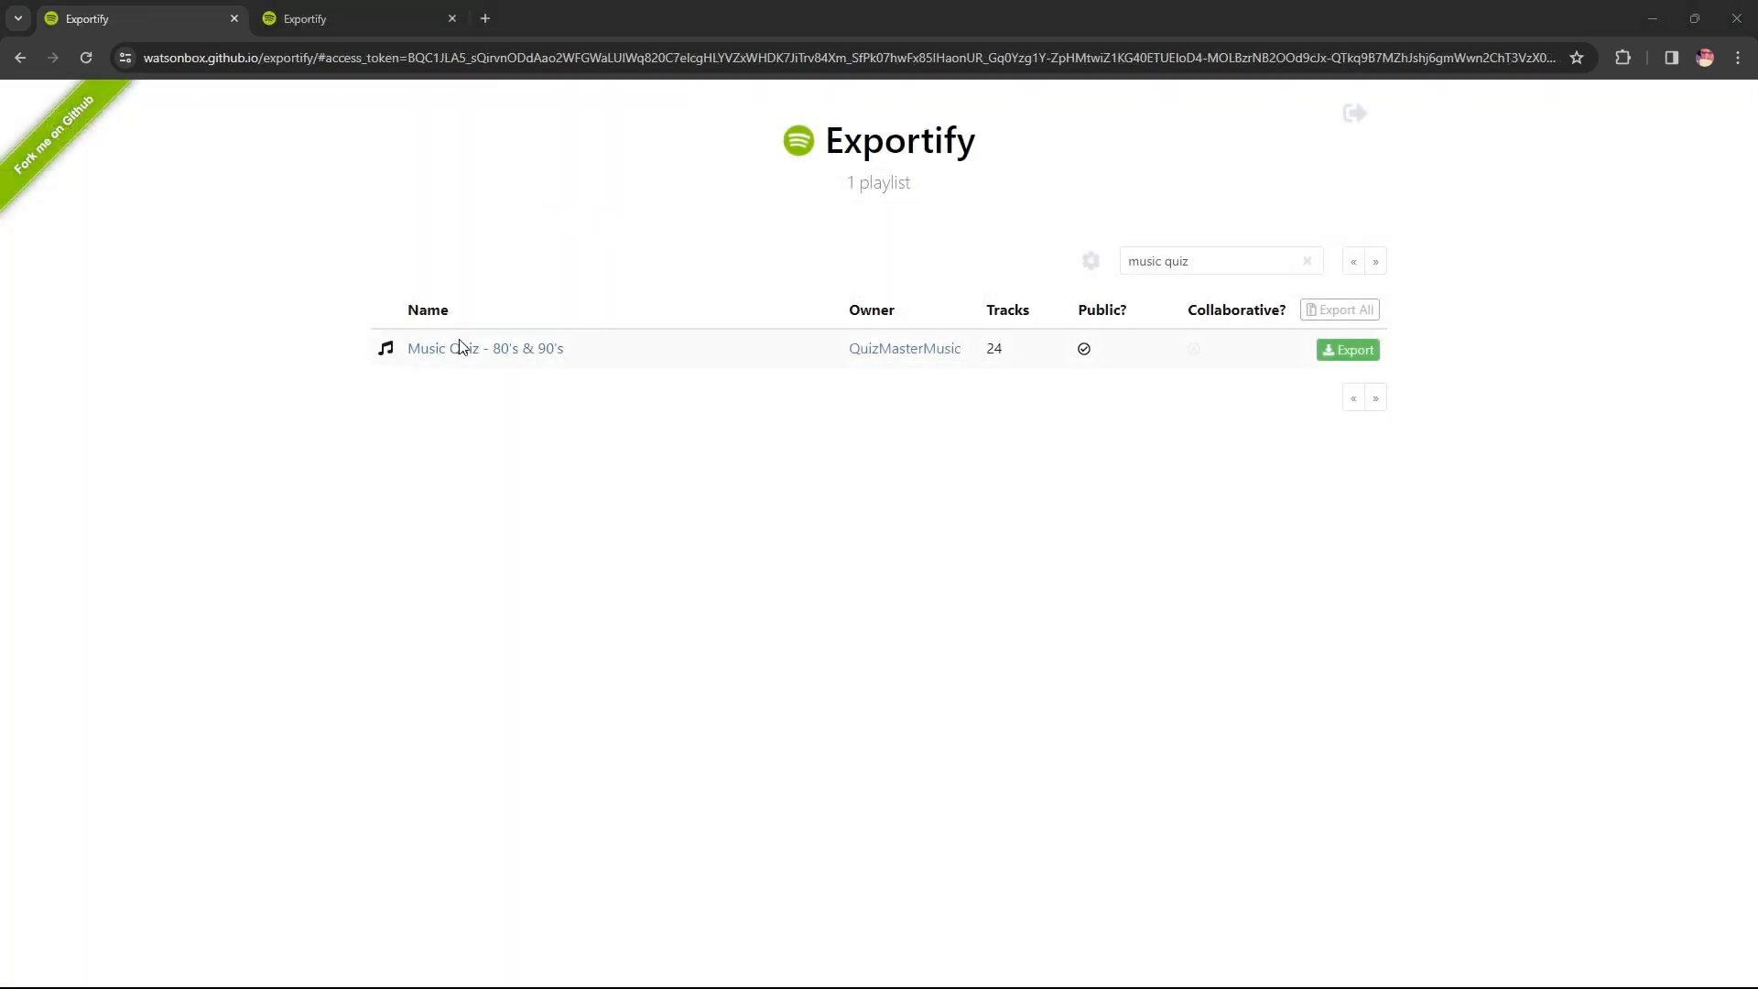
pyautogui.moveTo(1404, 353)
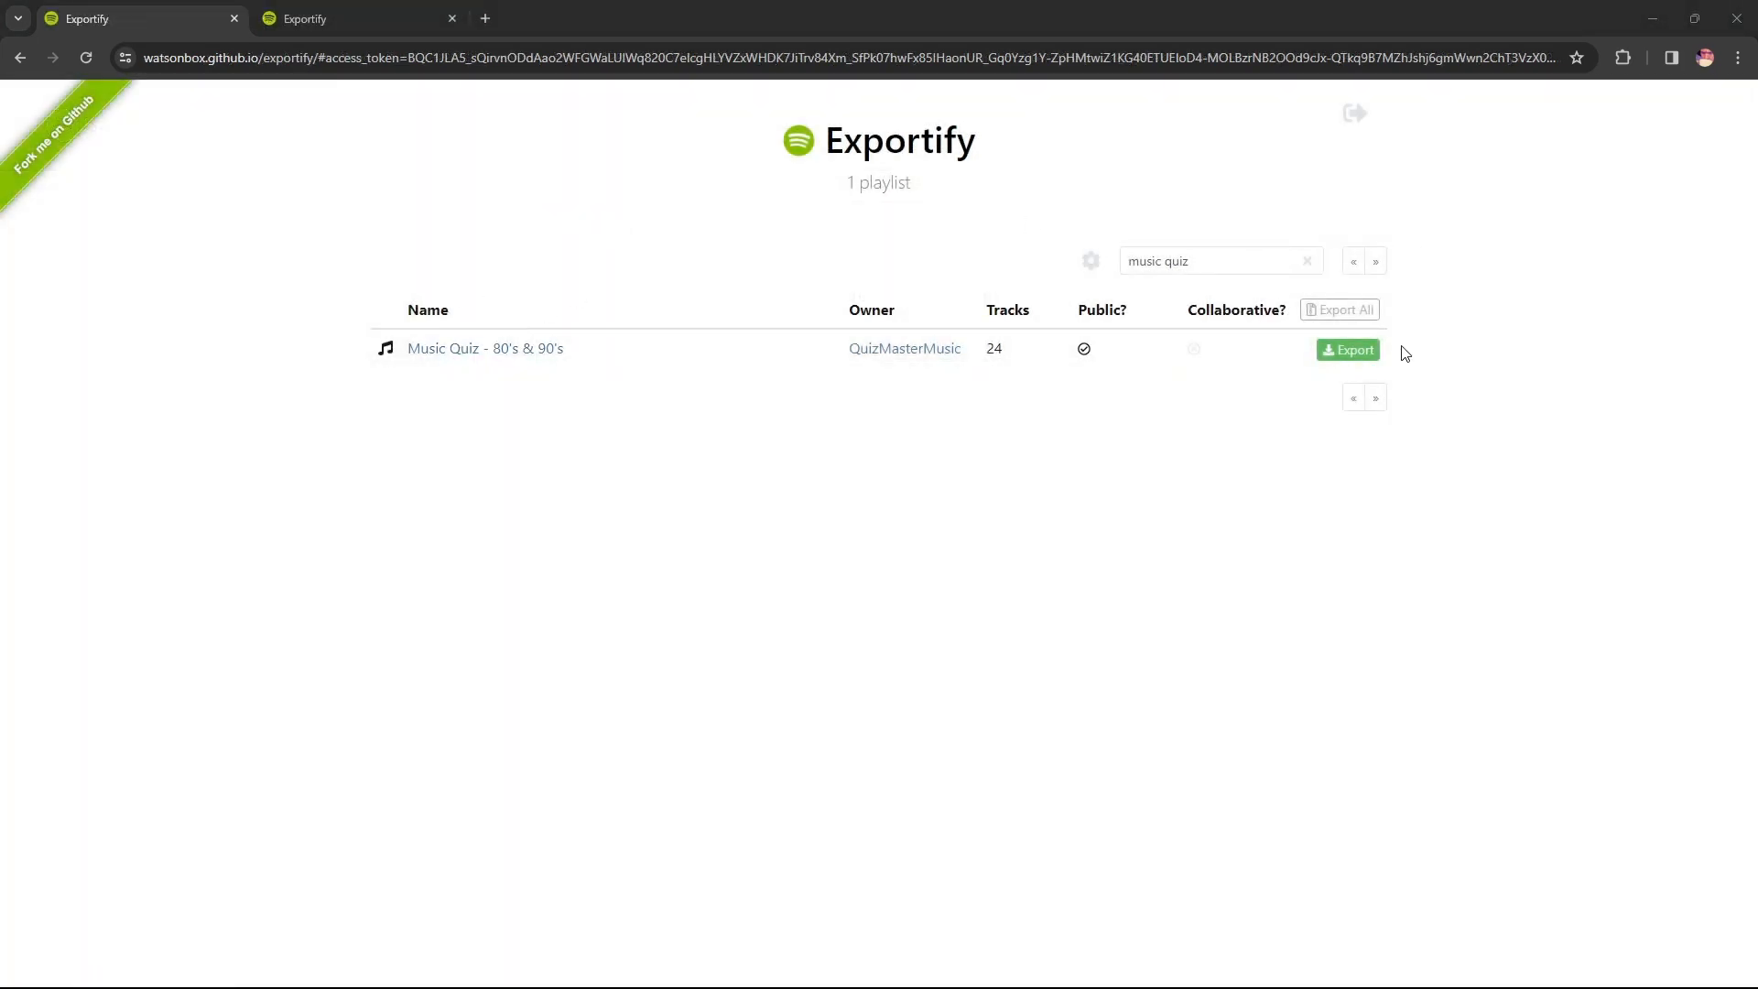
pyautogui.click(1346, 350)
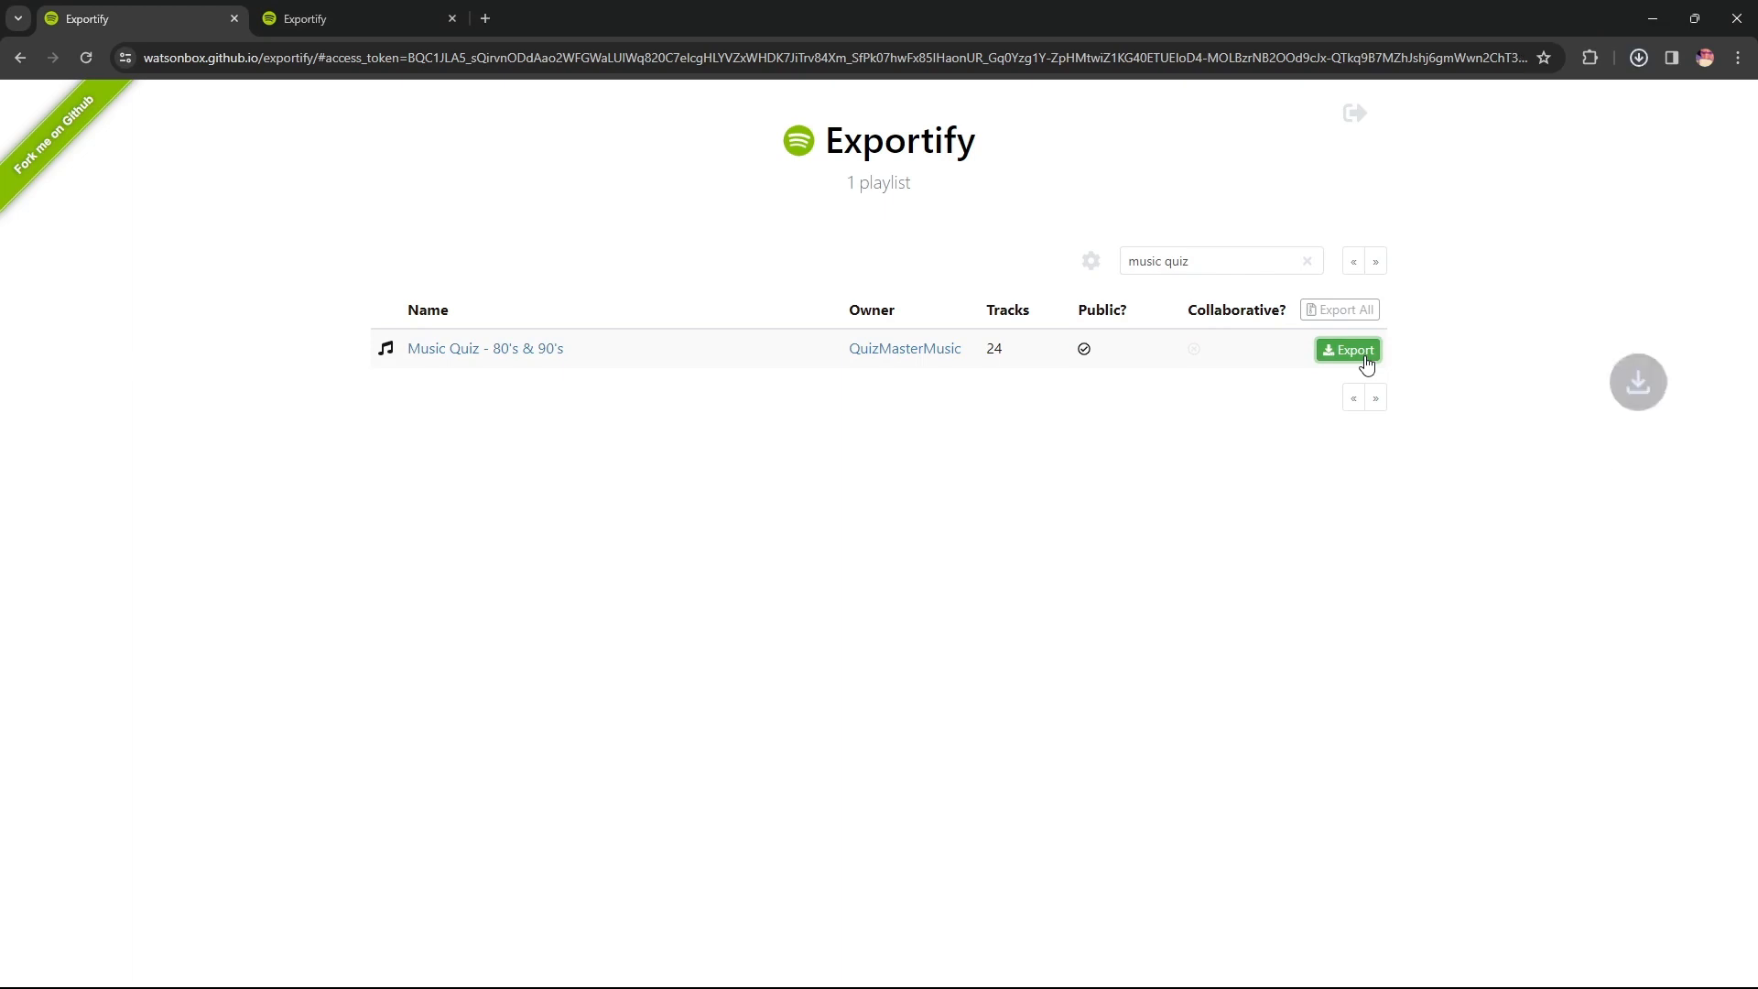
pyautogui.click(1346, 348)
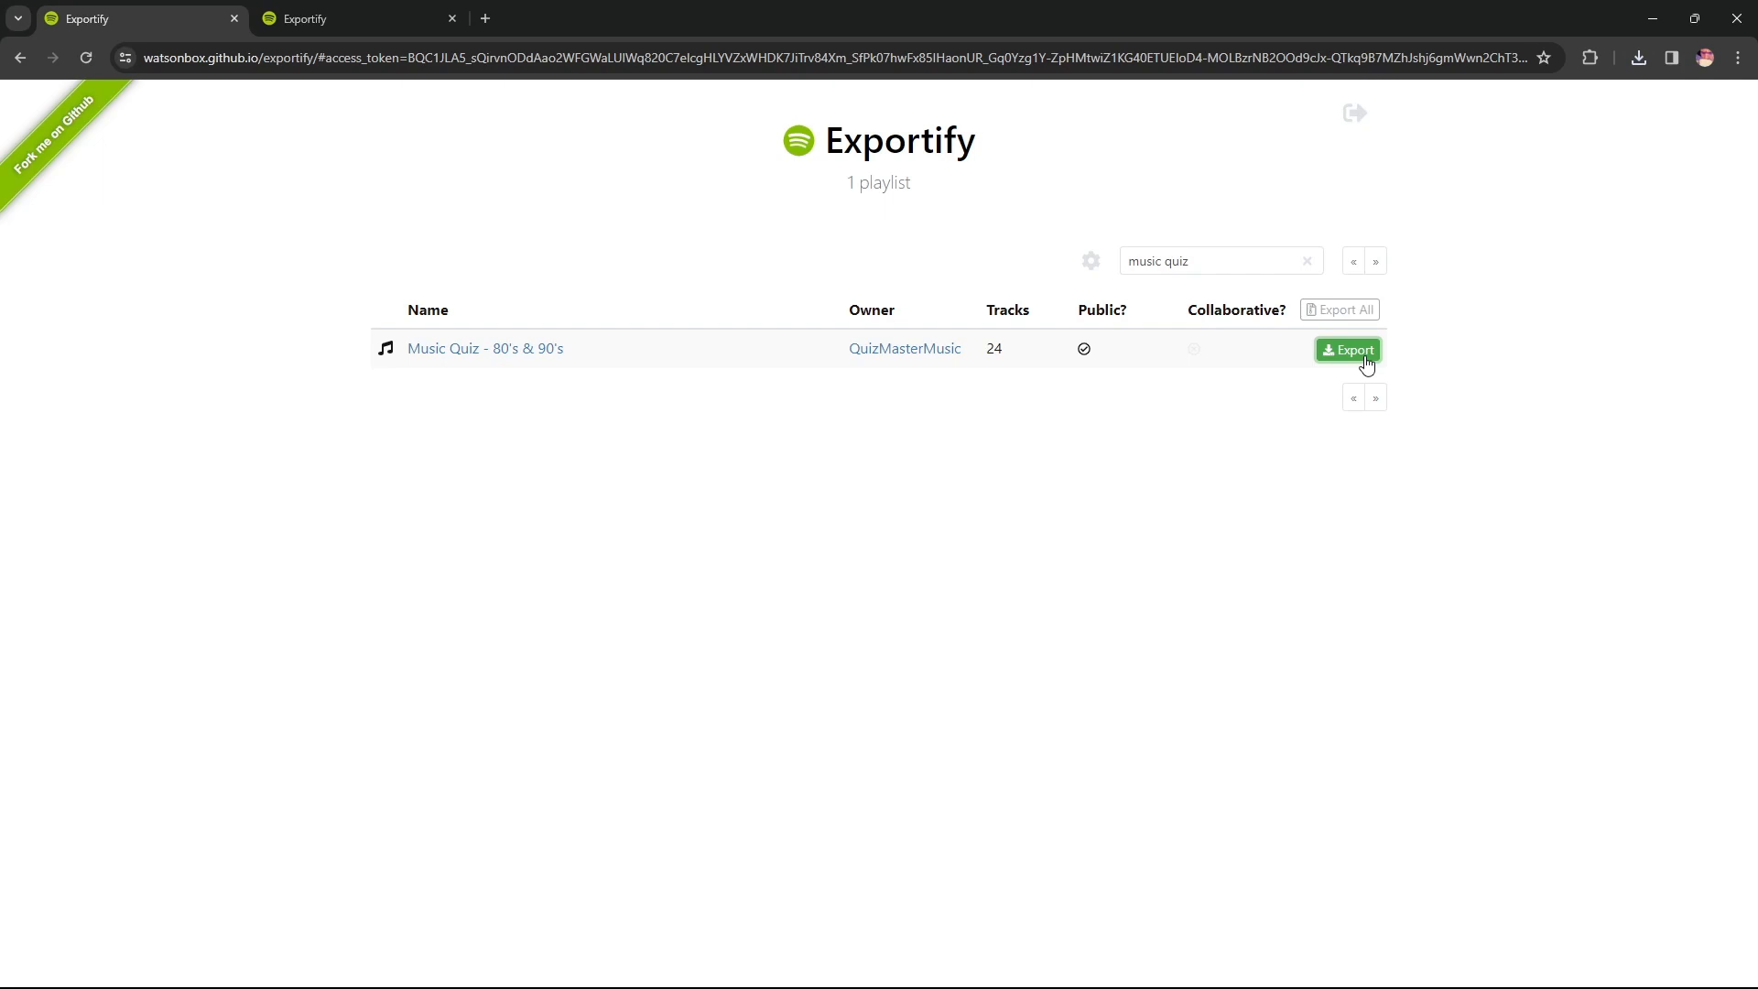
pyautogui.moveTo(1329, 286)
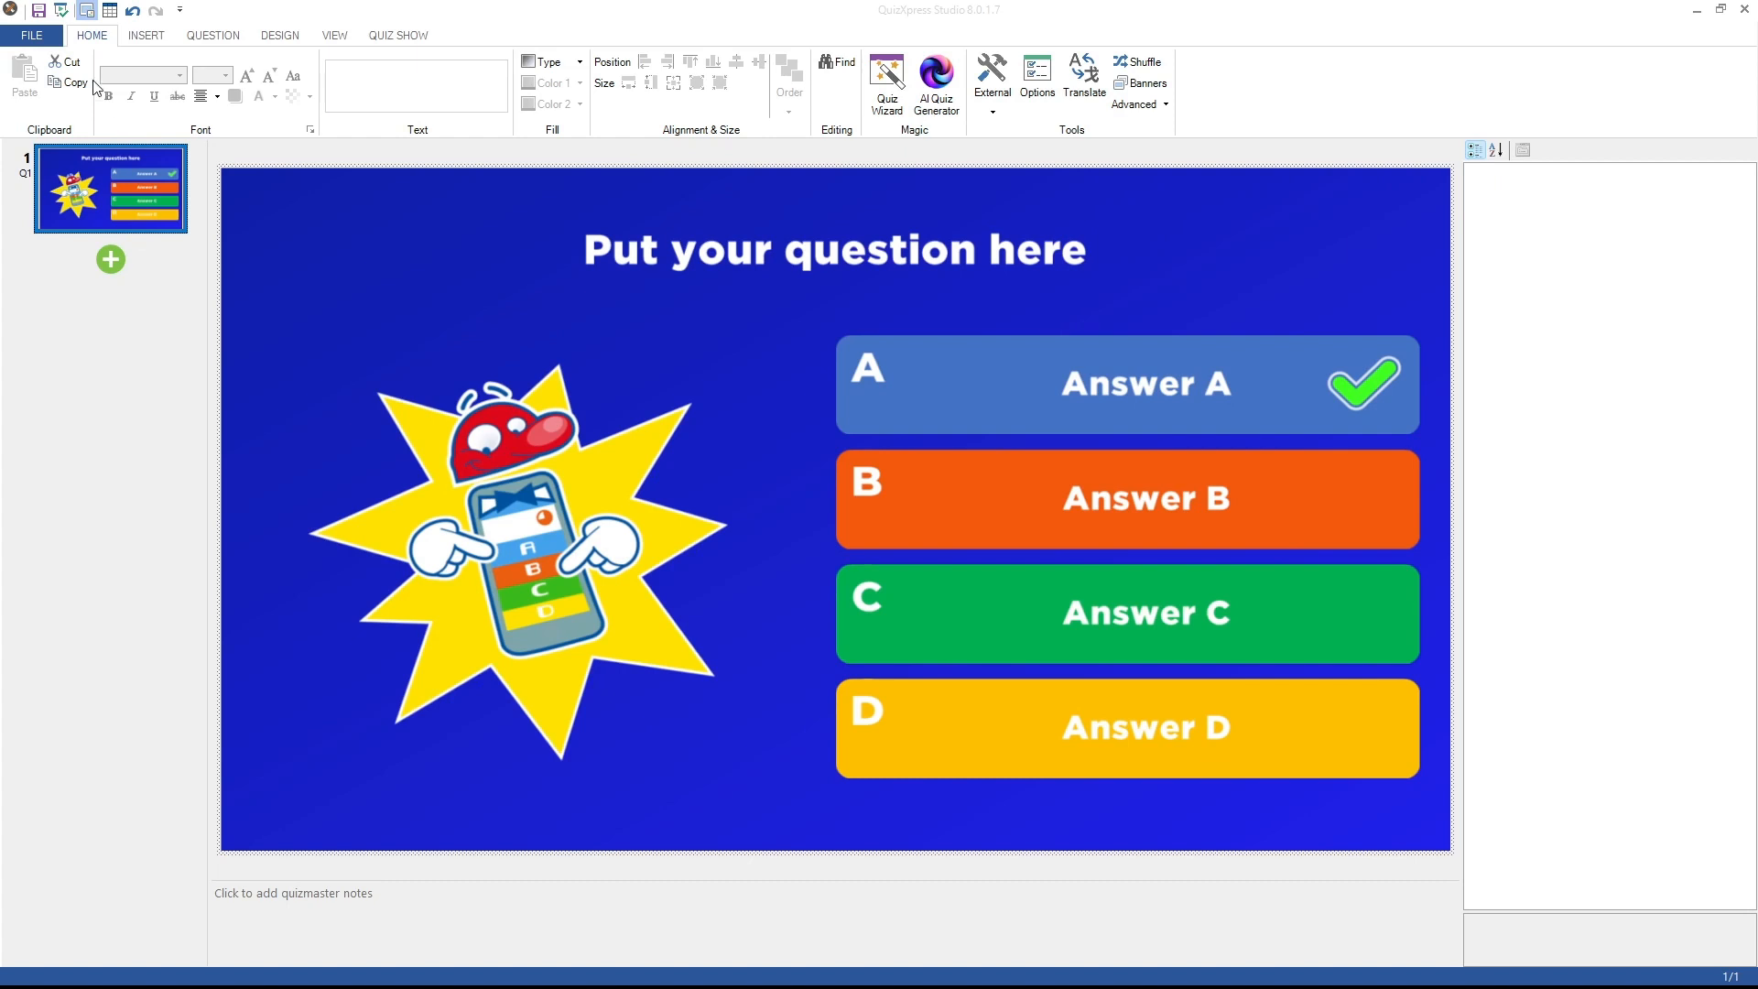
# - Start an Excel/CSV import and pick the music_quiz CSV from the music files folder
pyautogui.click(31, 35)
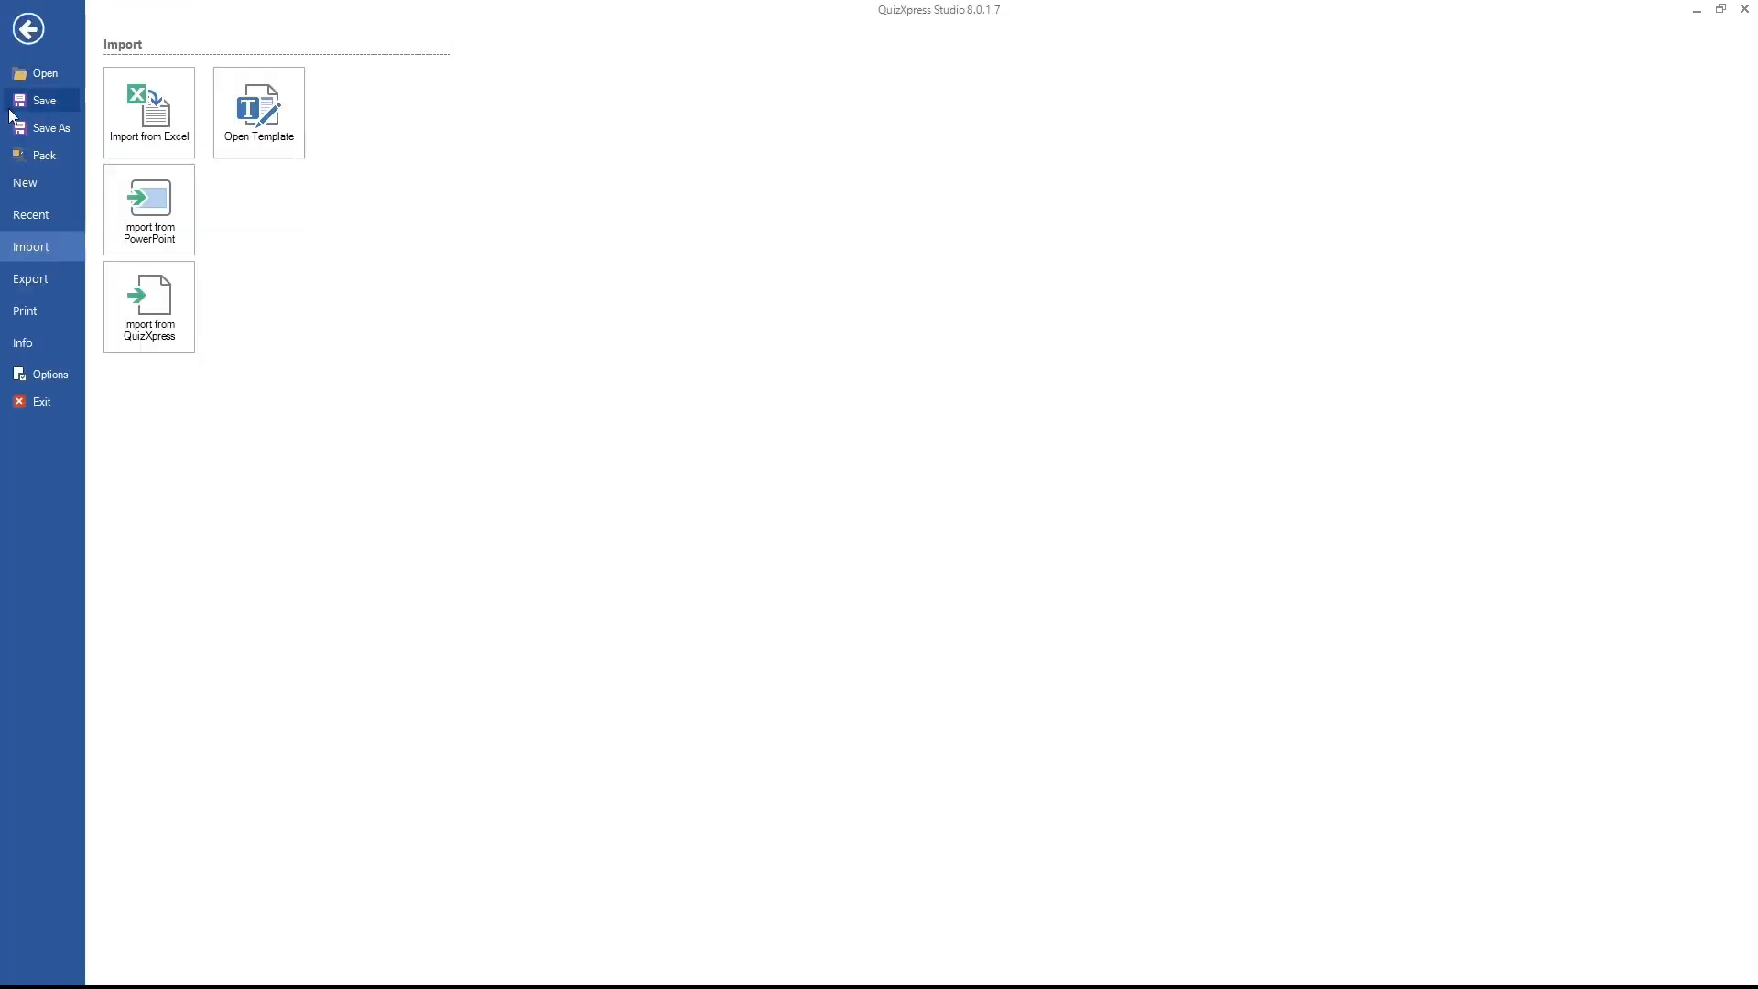
pyautogui.moveTo(174, 183)
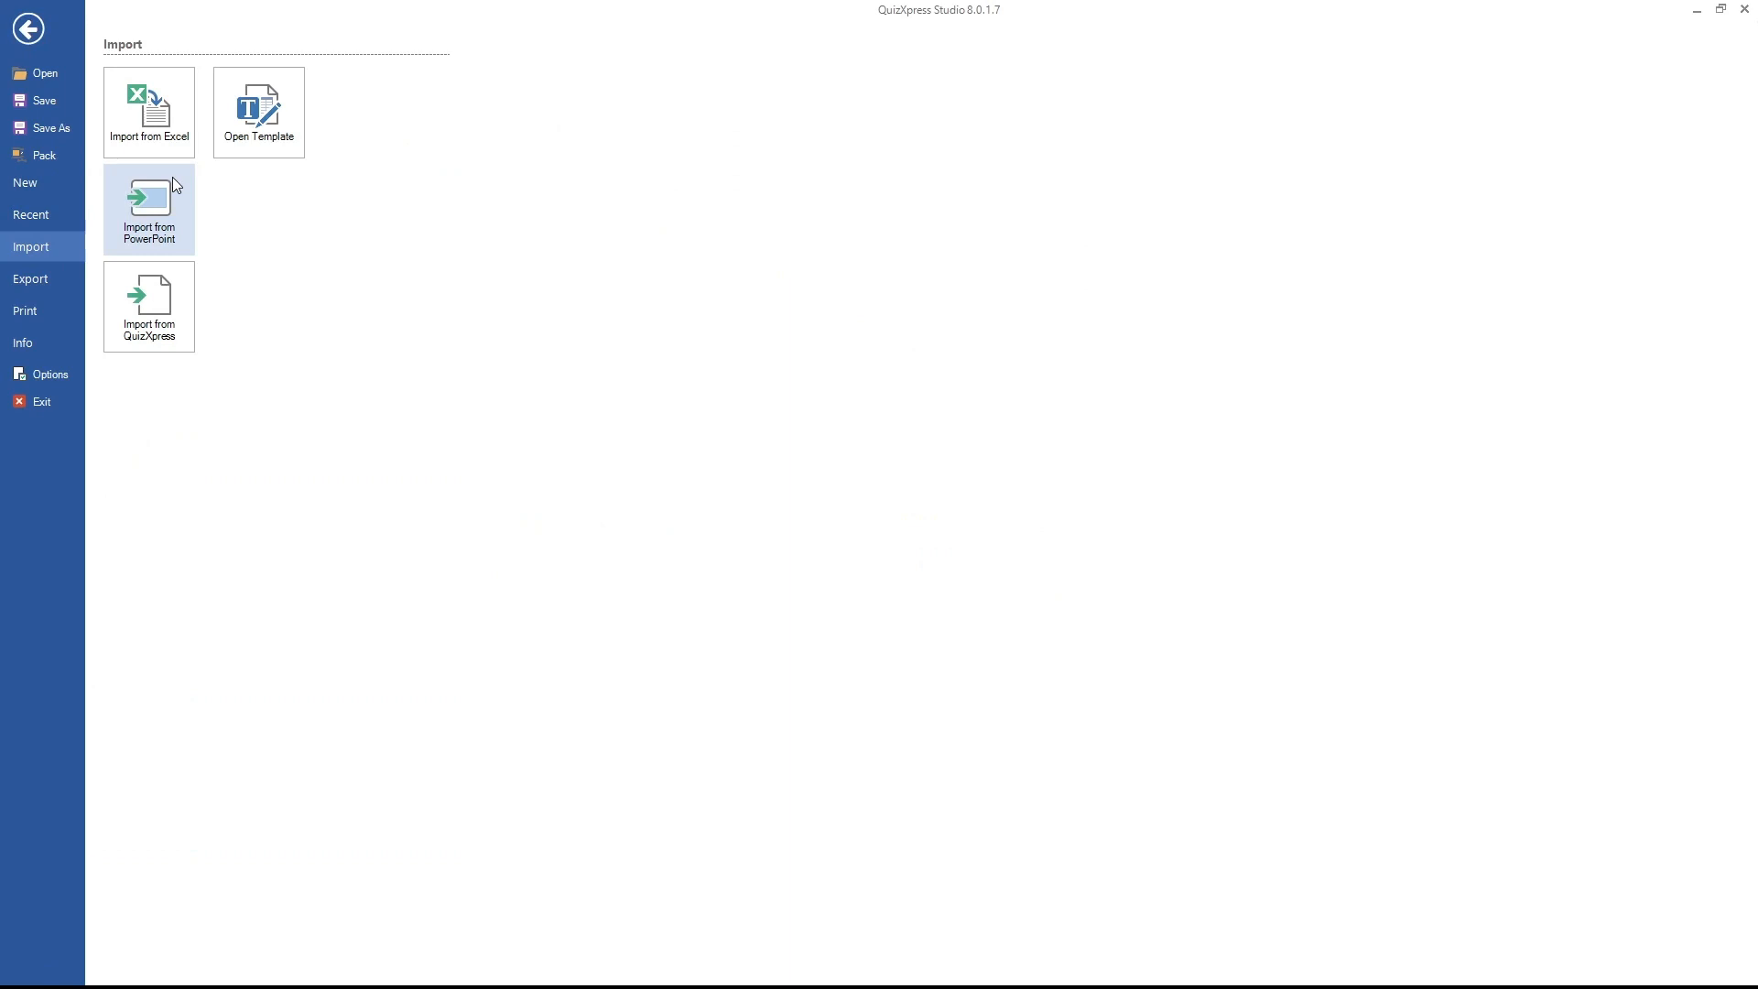
pyautogui.click(148, 112)
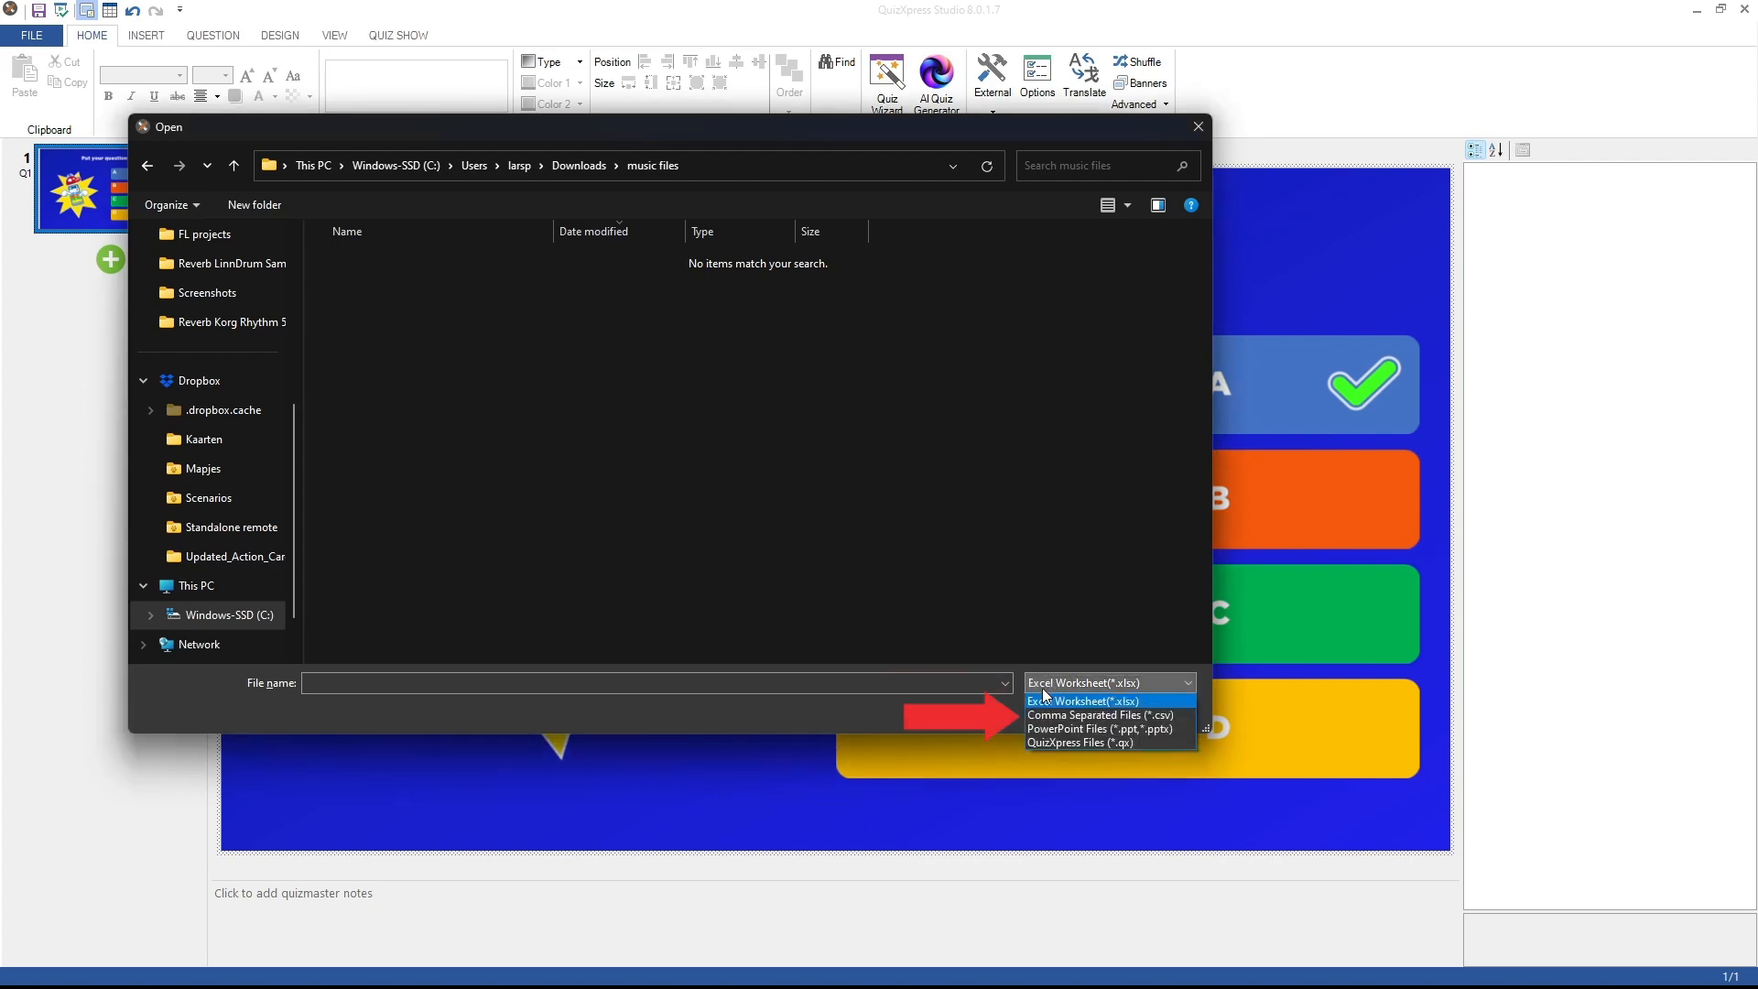
pyautogui.click(1086, 716)
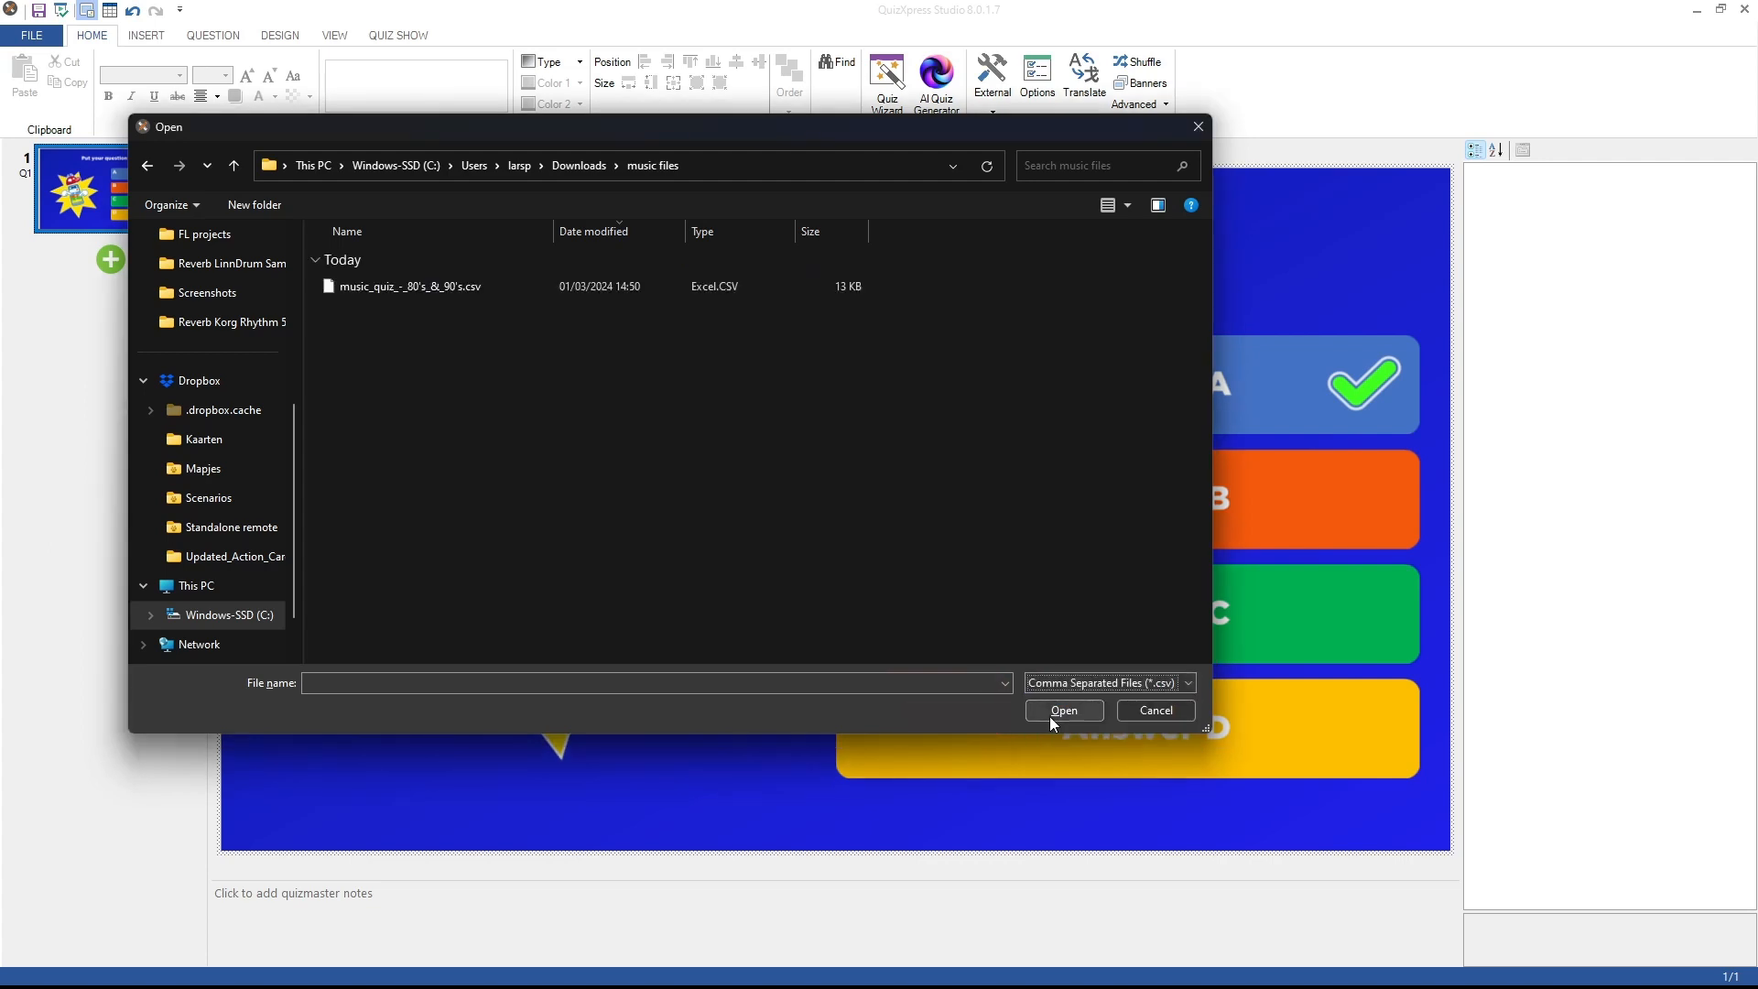
pyautogui.click(407, 286)
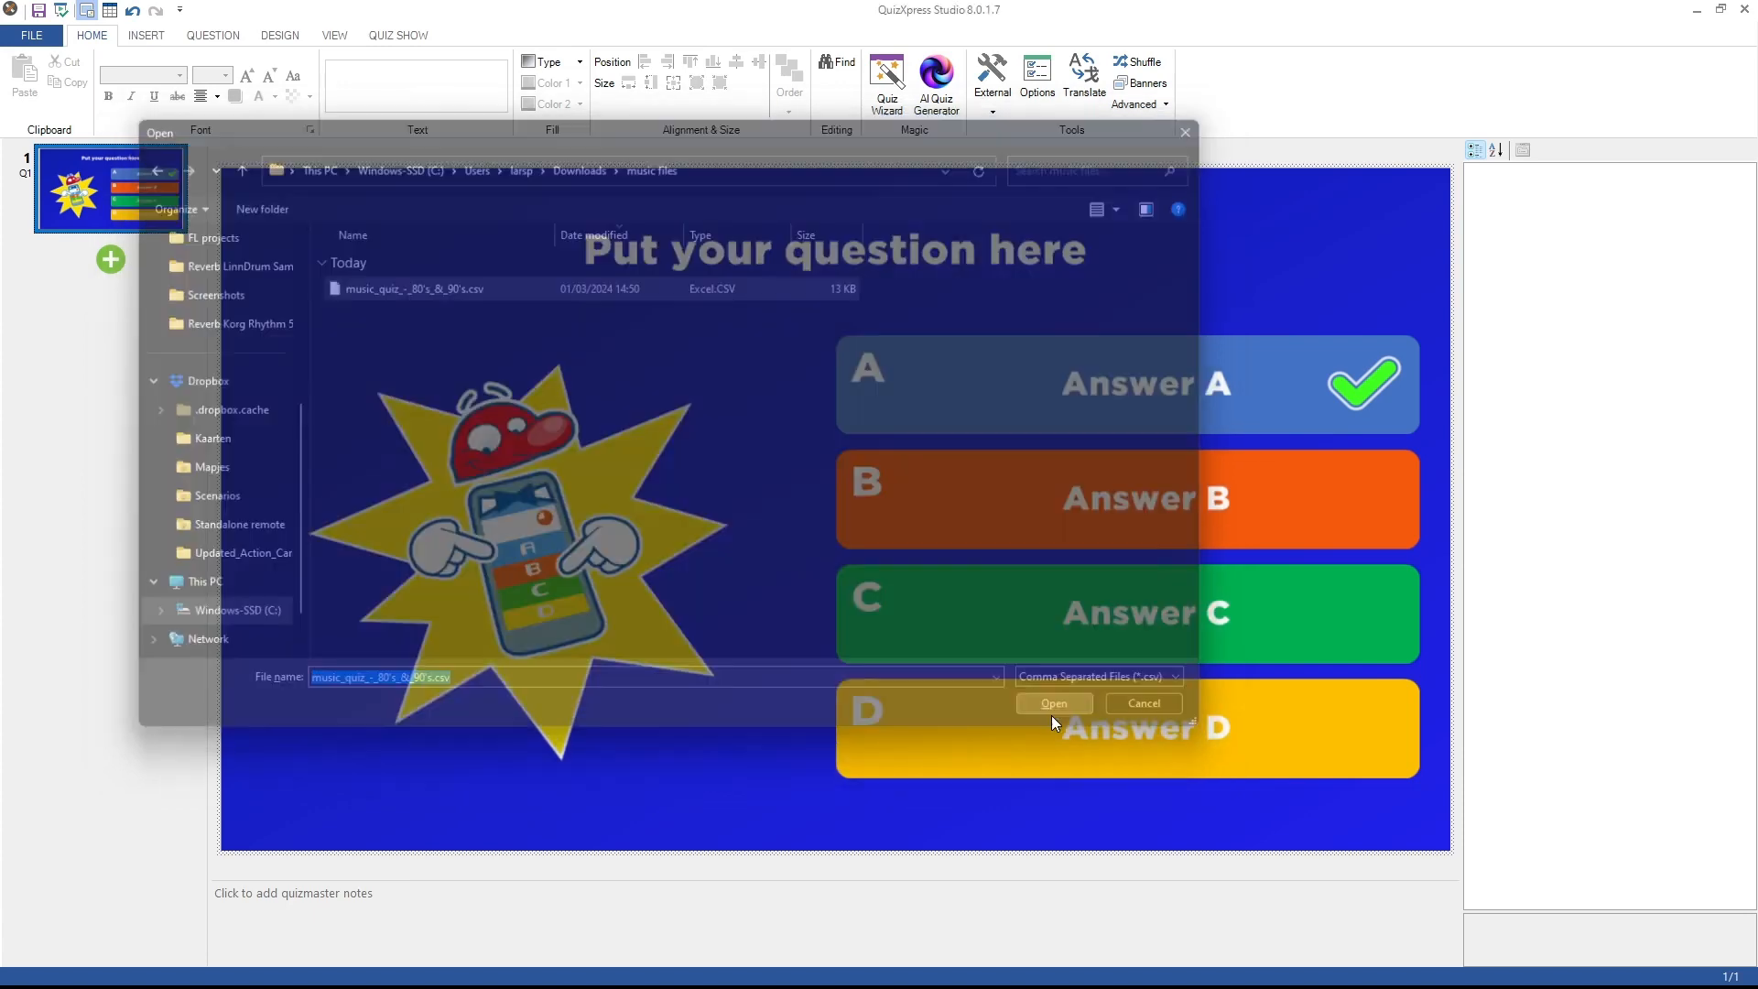
# - Load the CSV, enter question 'Which artist / title?', set 24 tracks and album-art bingo cells
pyautogui.click(1051, 703)
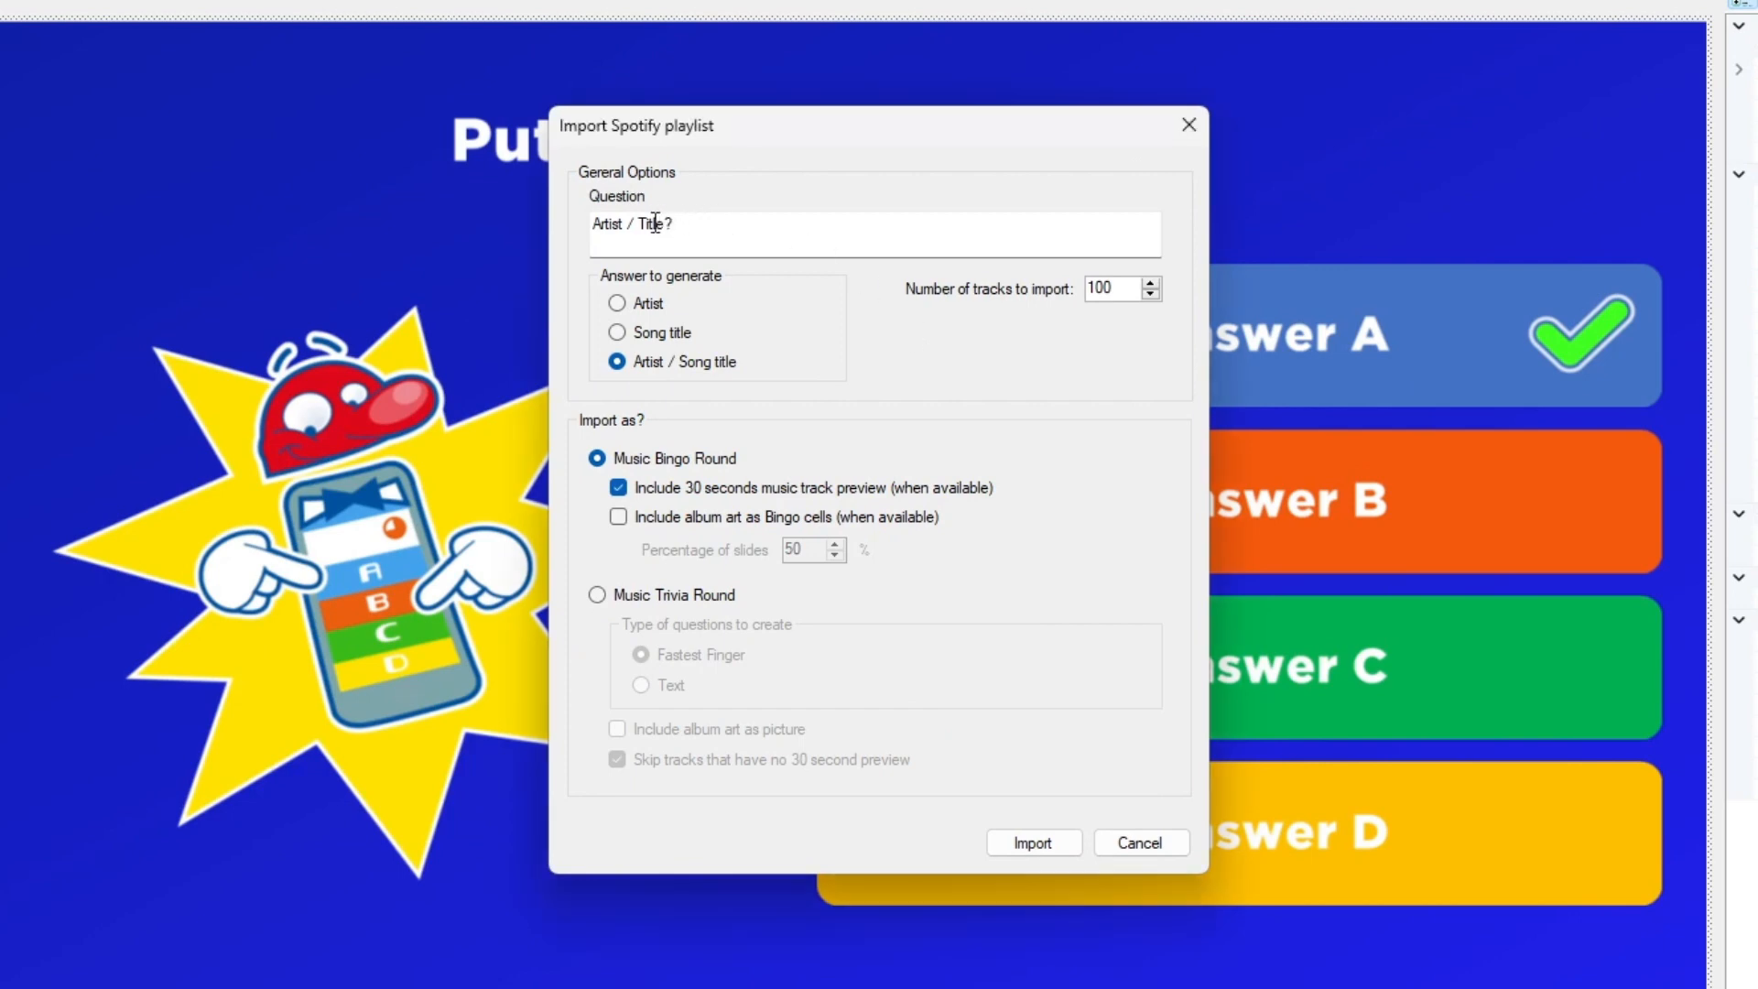
pyautogui.write('Which artis')
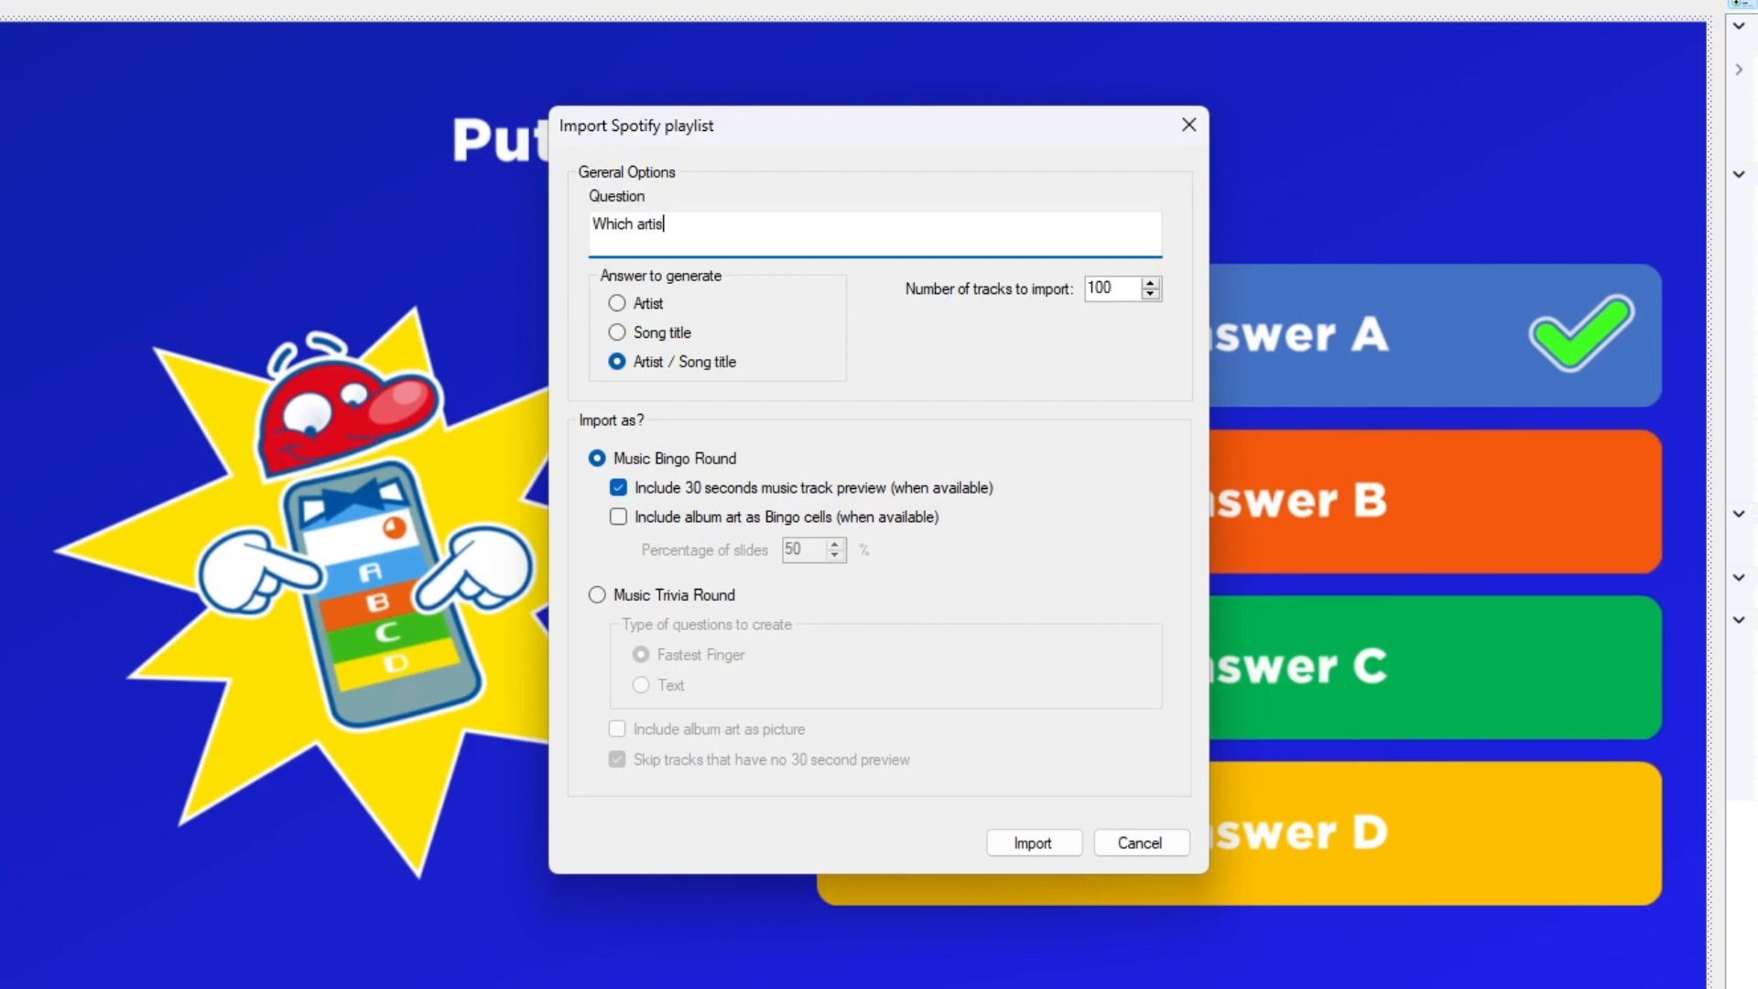
pyautogui.write('/ title?')
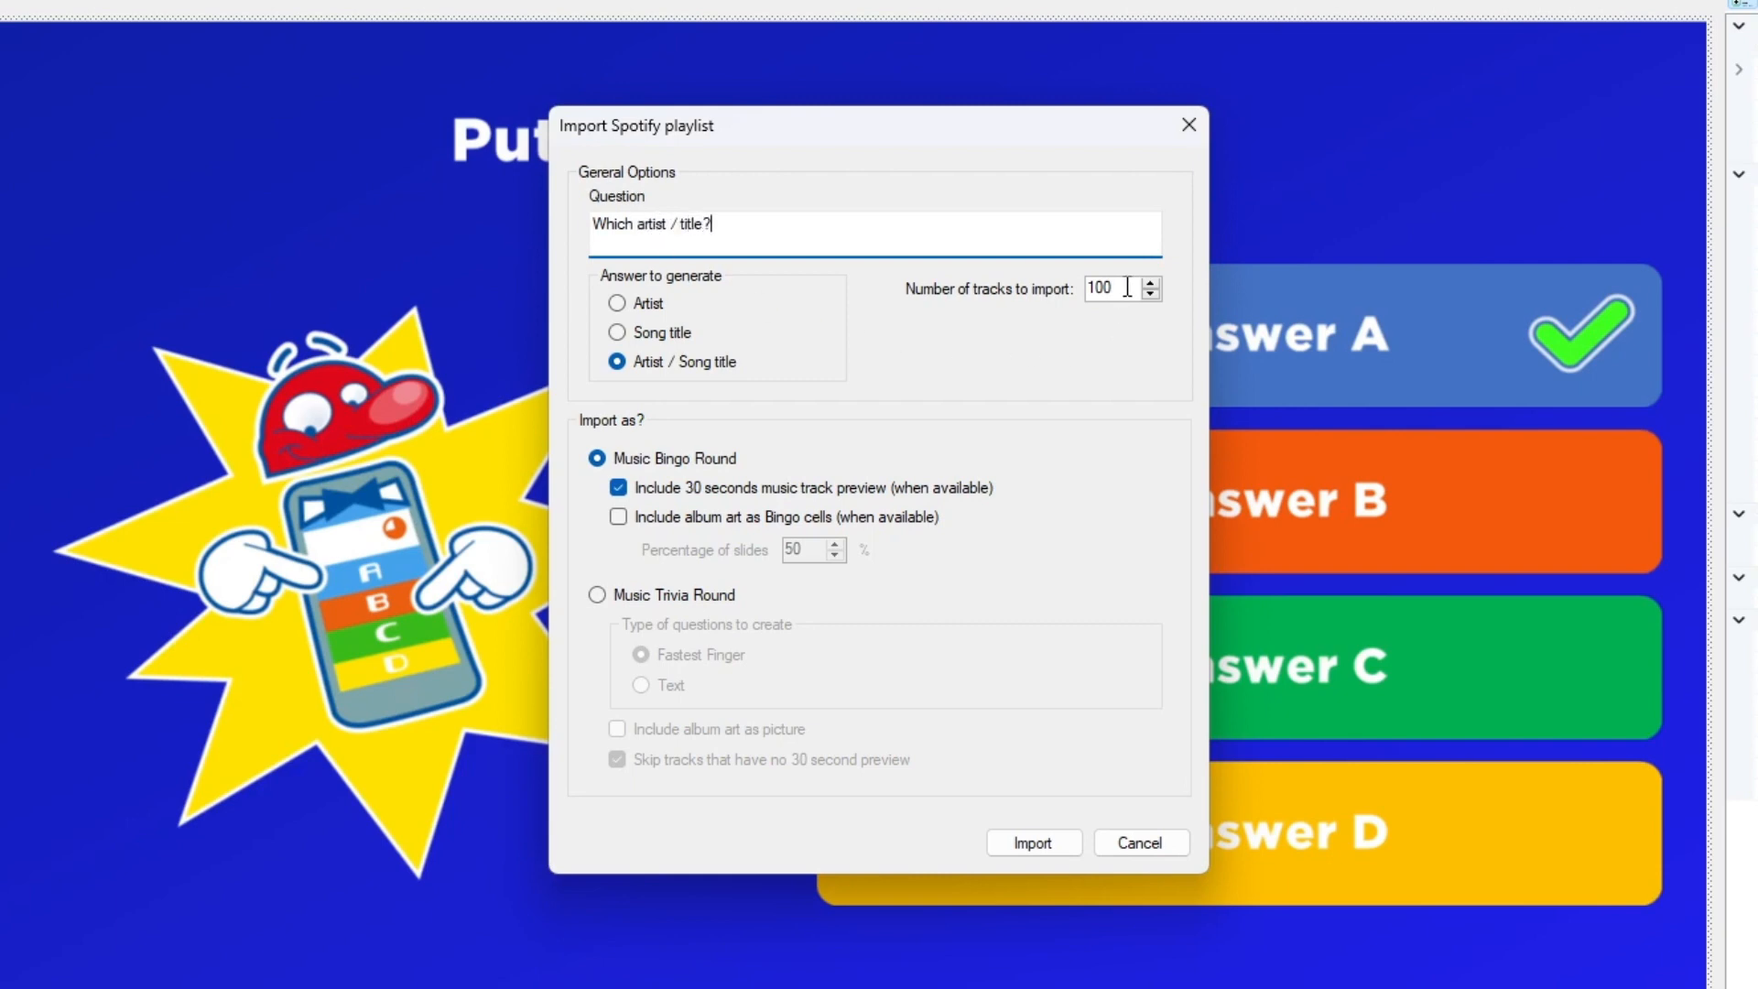
pyautogui.write('24')
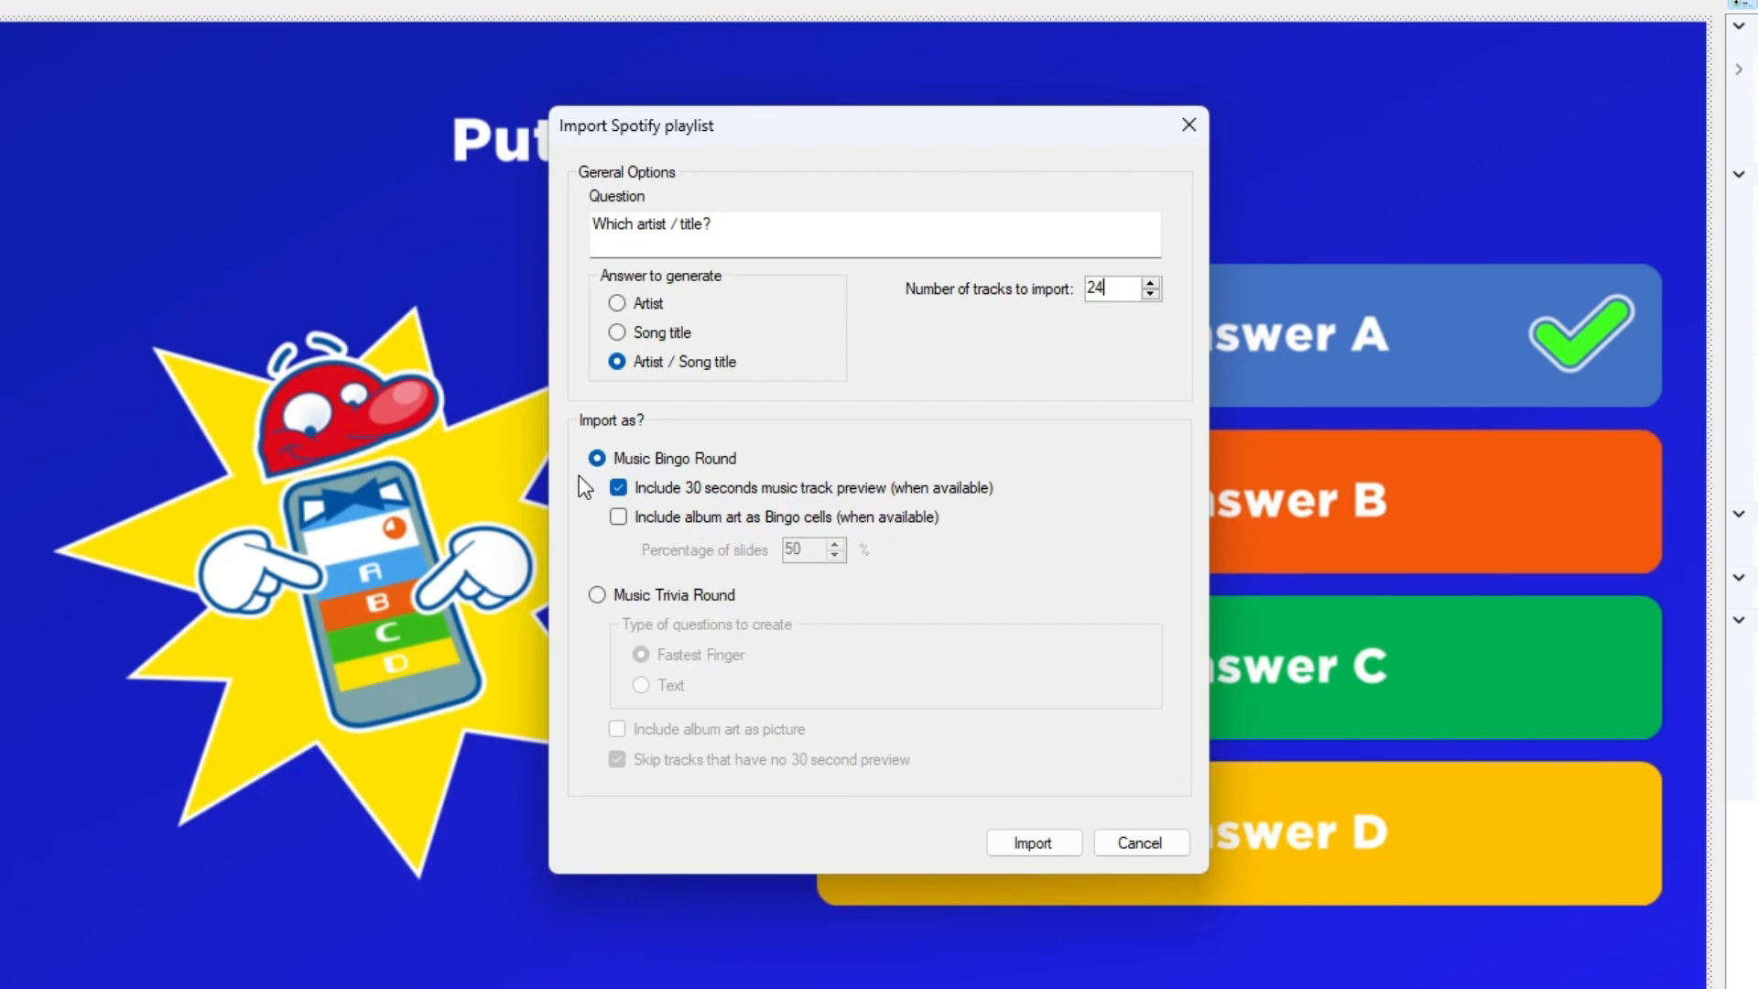
pyautogui.moveTo(606, 511)
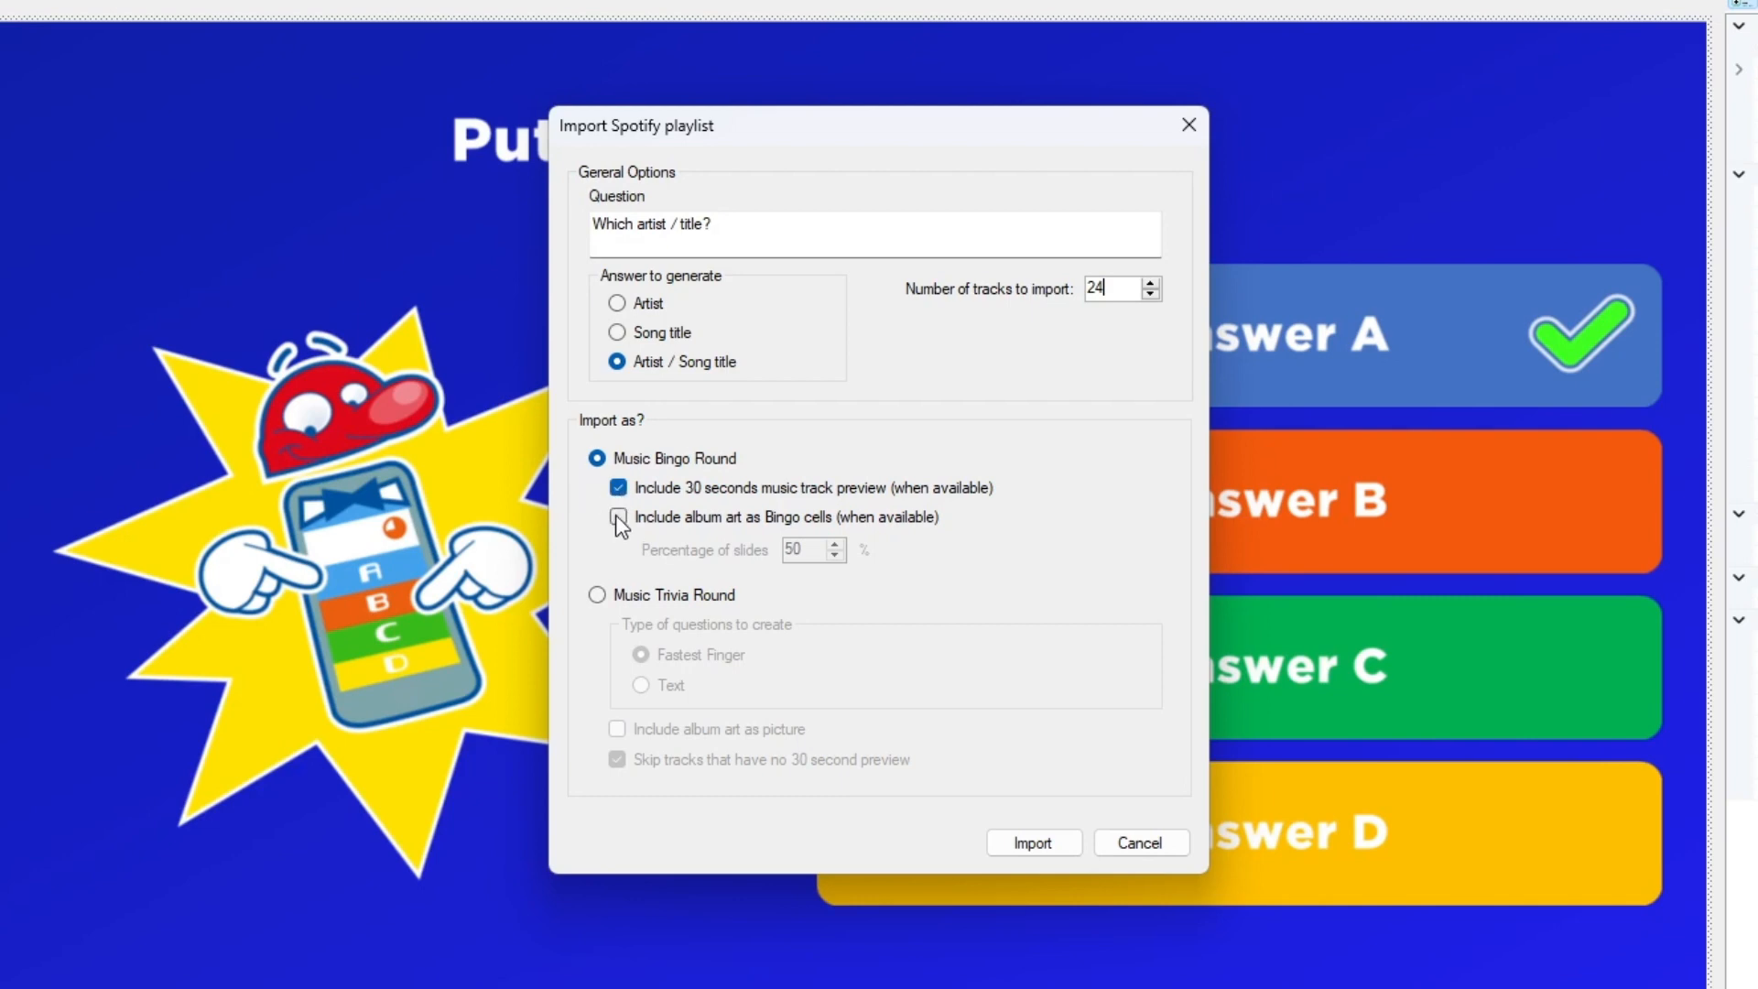
pyautogui.click(617, 517)
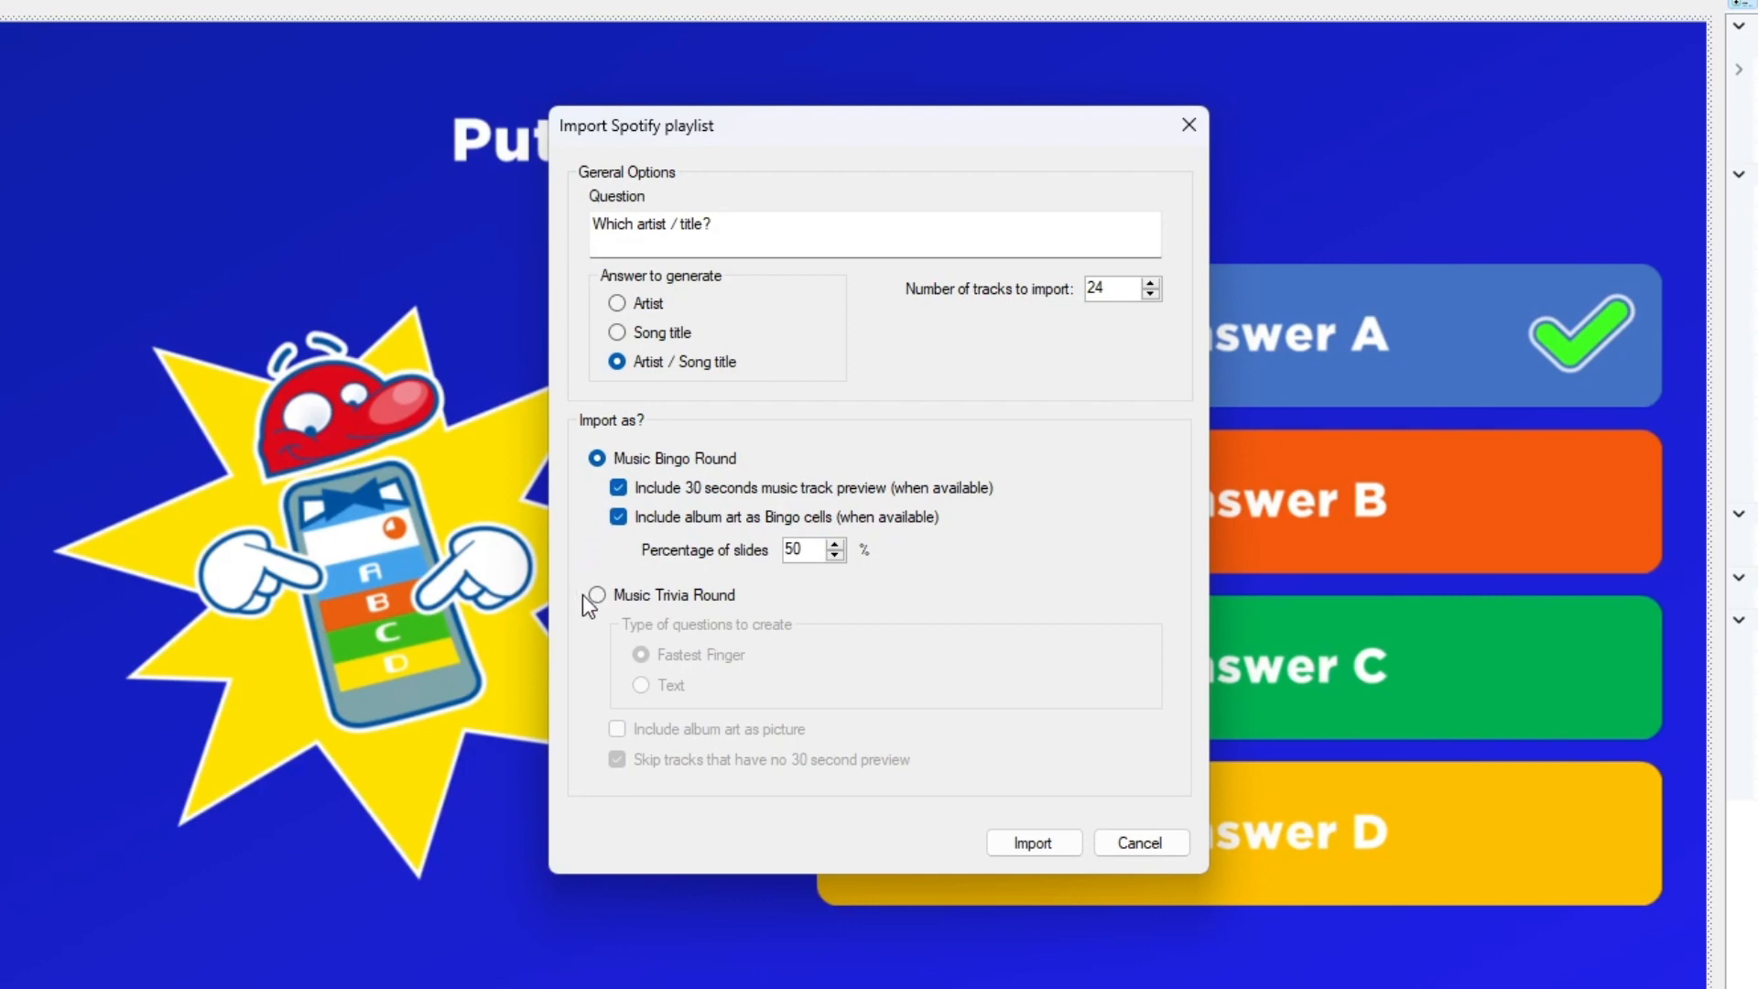
# - Keep Music Bingo Round selected and set the question to 'Music from the 80's and 90's!'
pyautogui.click(596, 593)
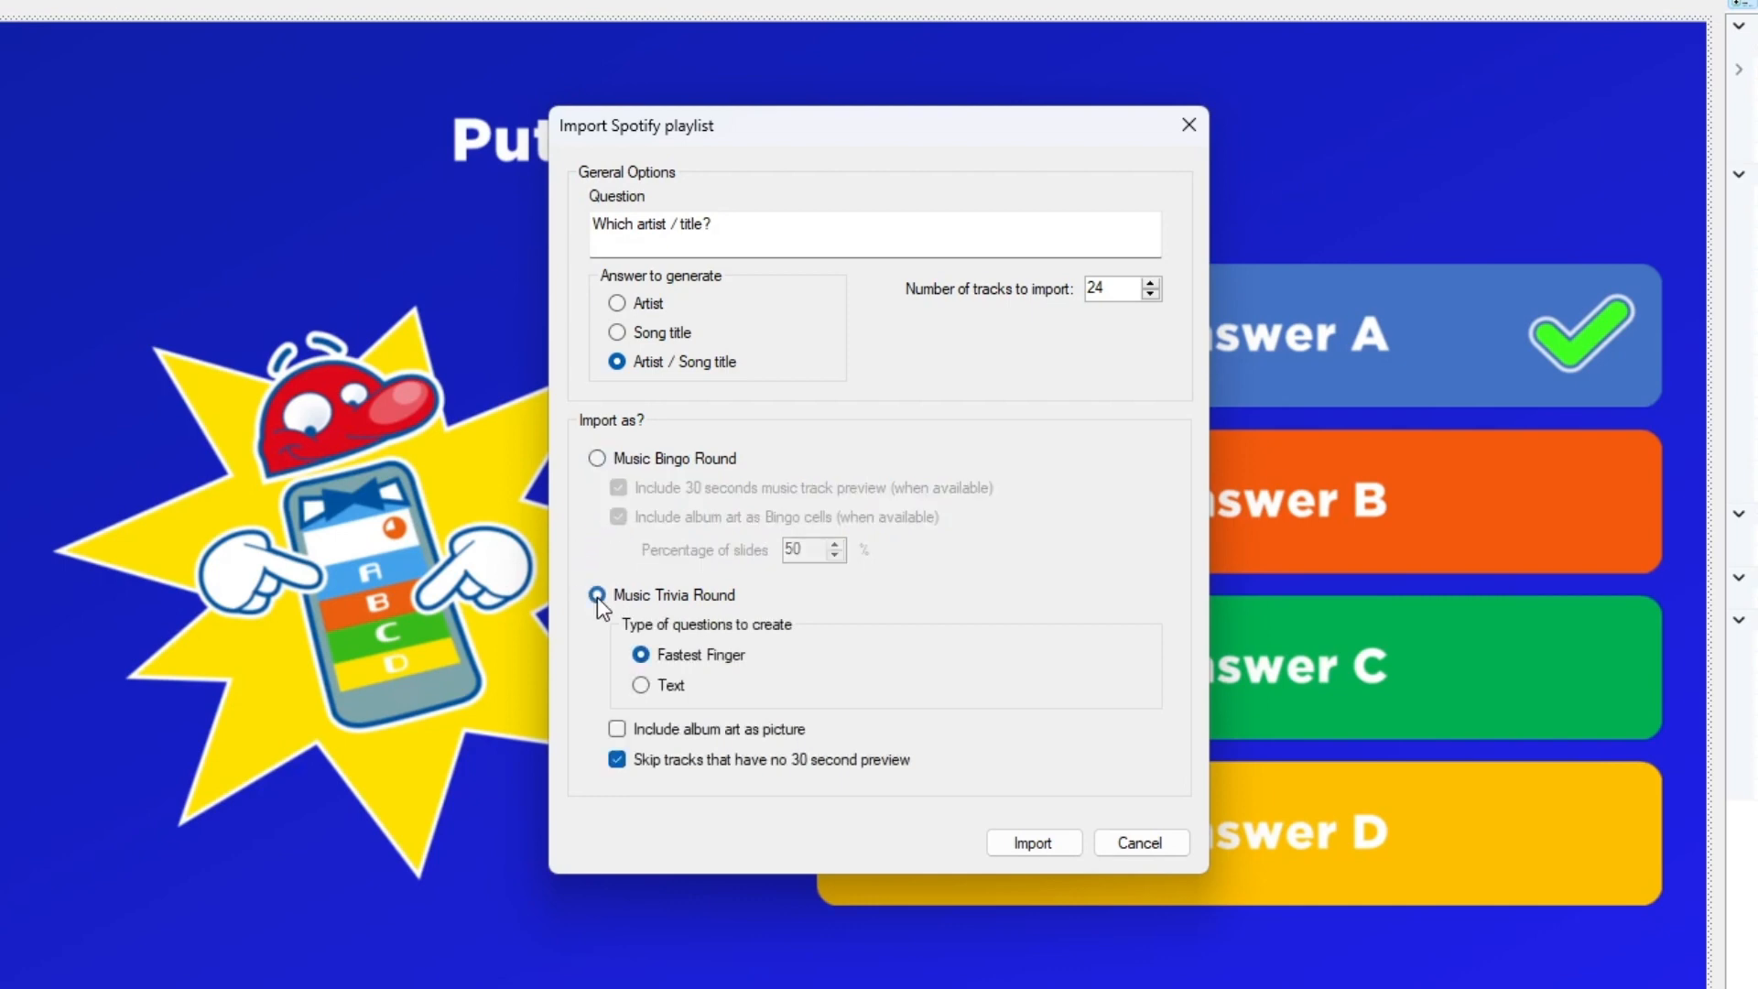
pyautogui.click(597, 593)
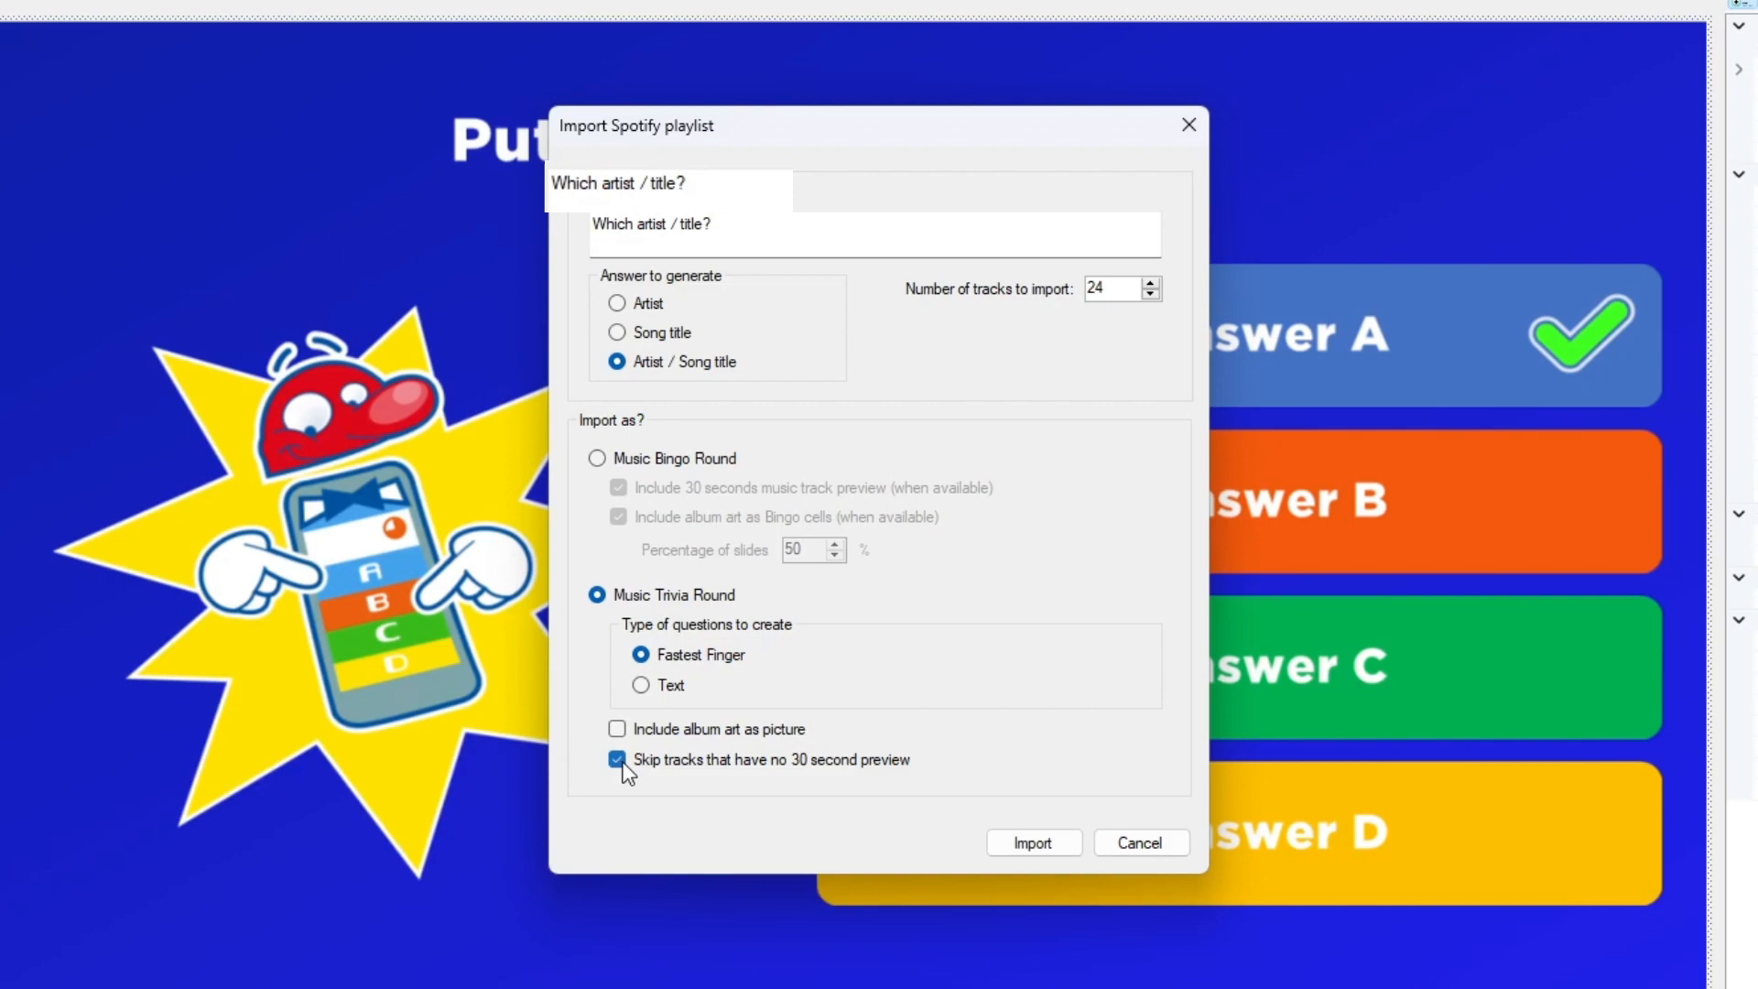
pyautogui.click(596, 458)
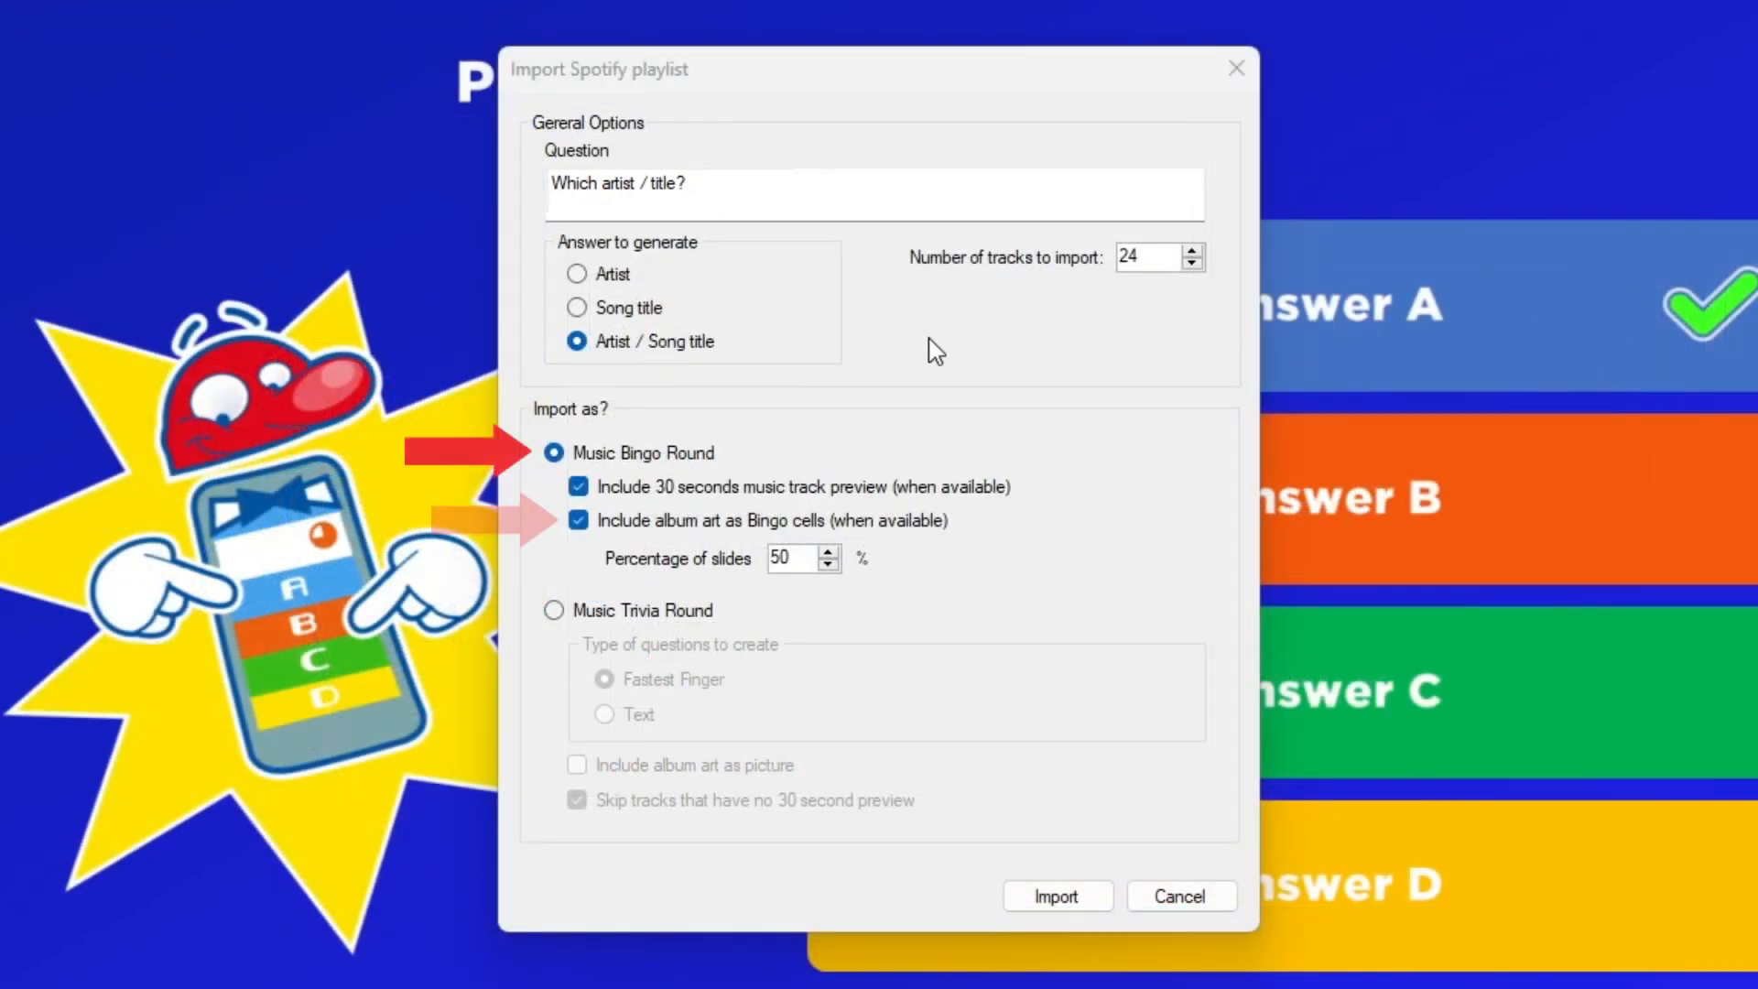
pyautogui.write("Music from the 80's and 90's!")
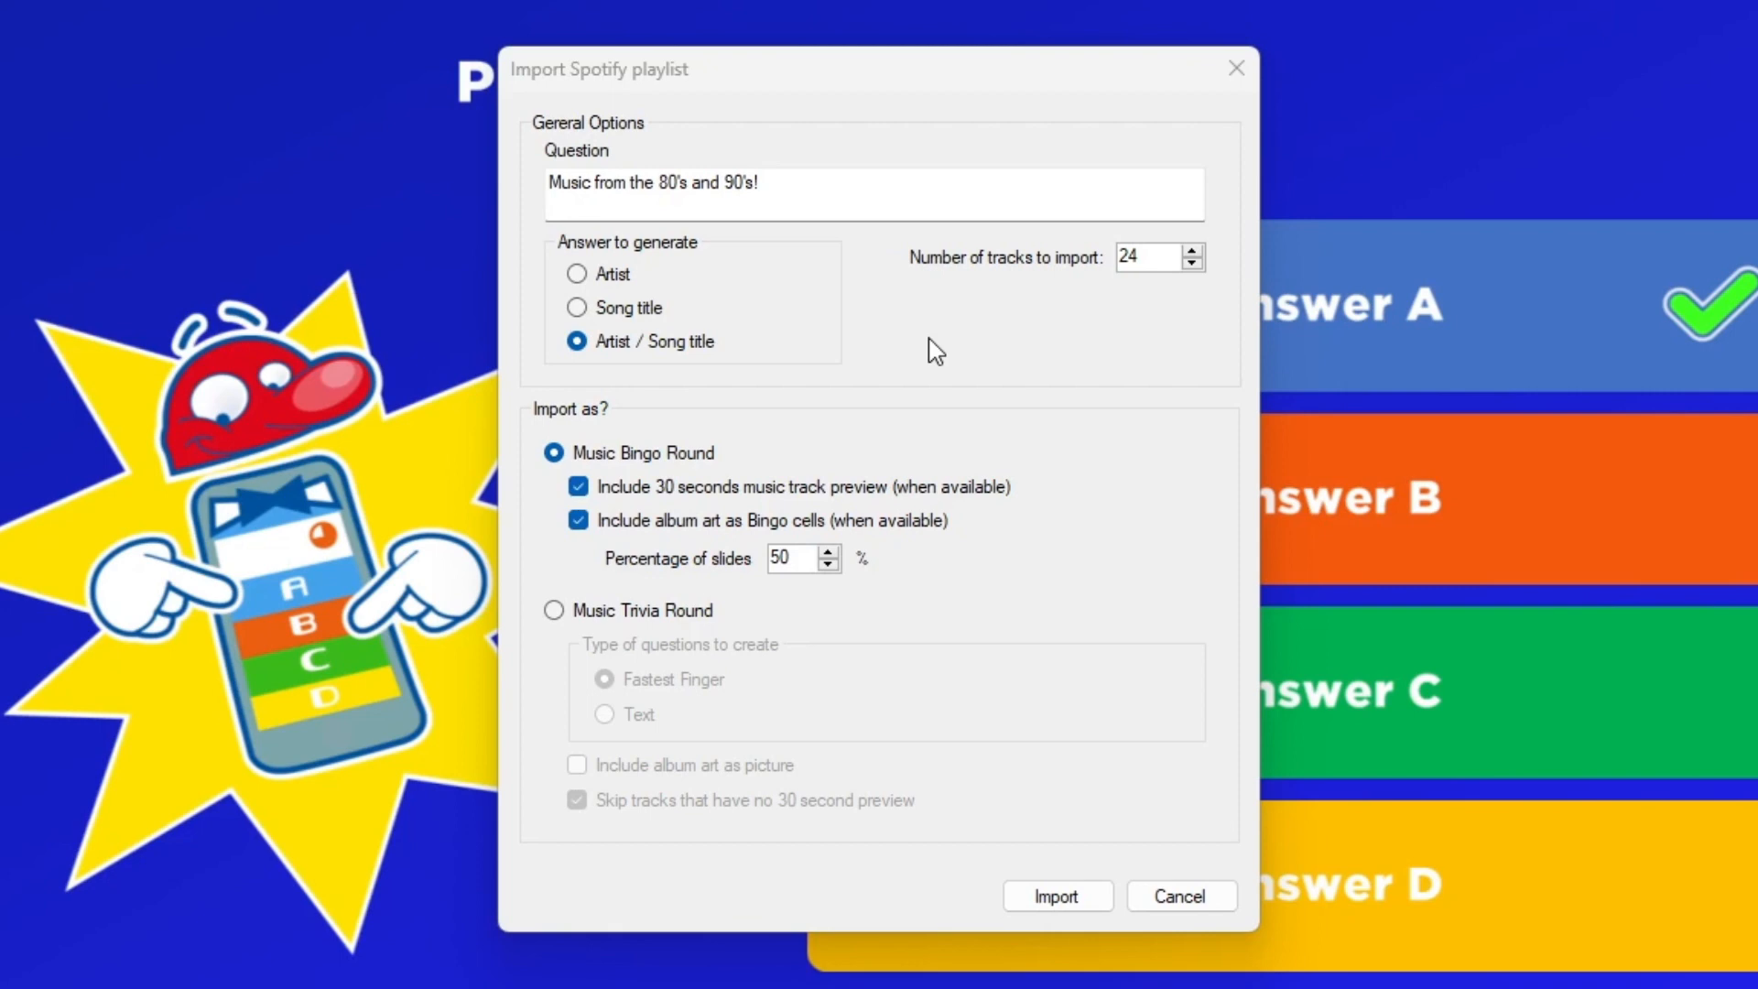
pyautogui.moveTo(1066, 927)
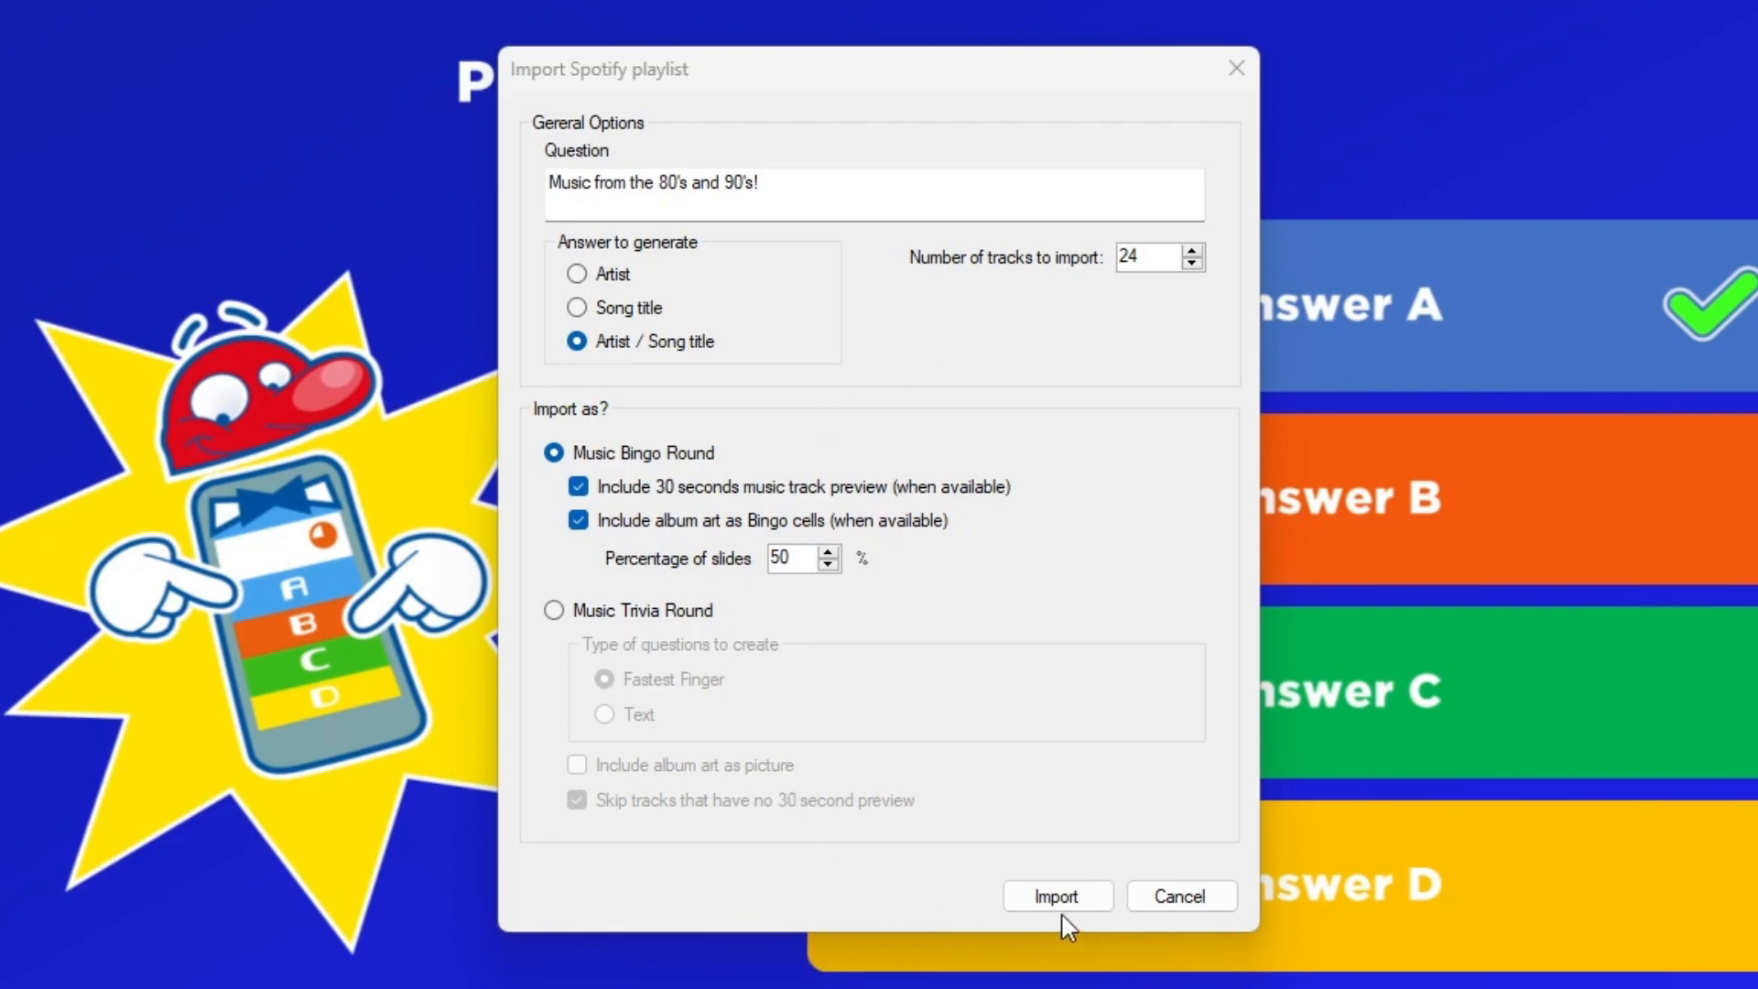
# - Import the playlist to generate the track slides and view the bingo card slide
pyautogui.click(1055, 896)
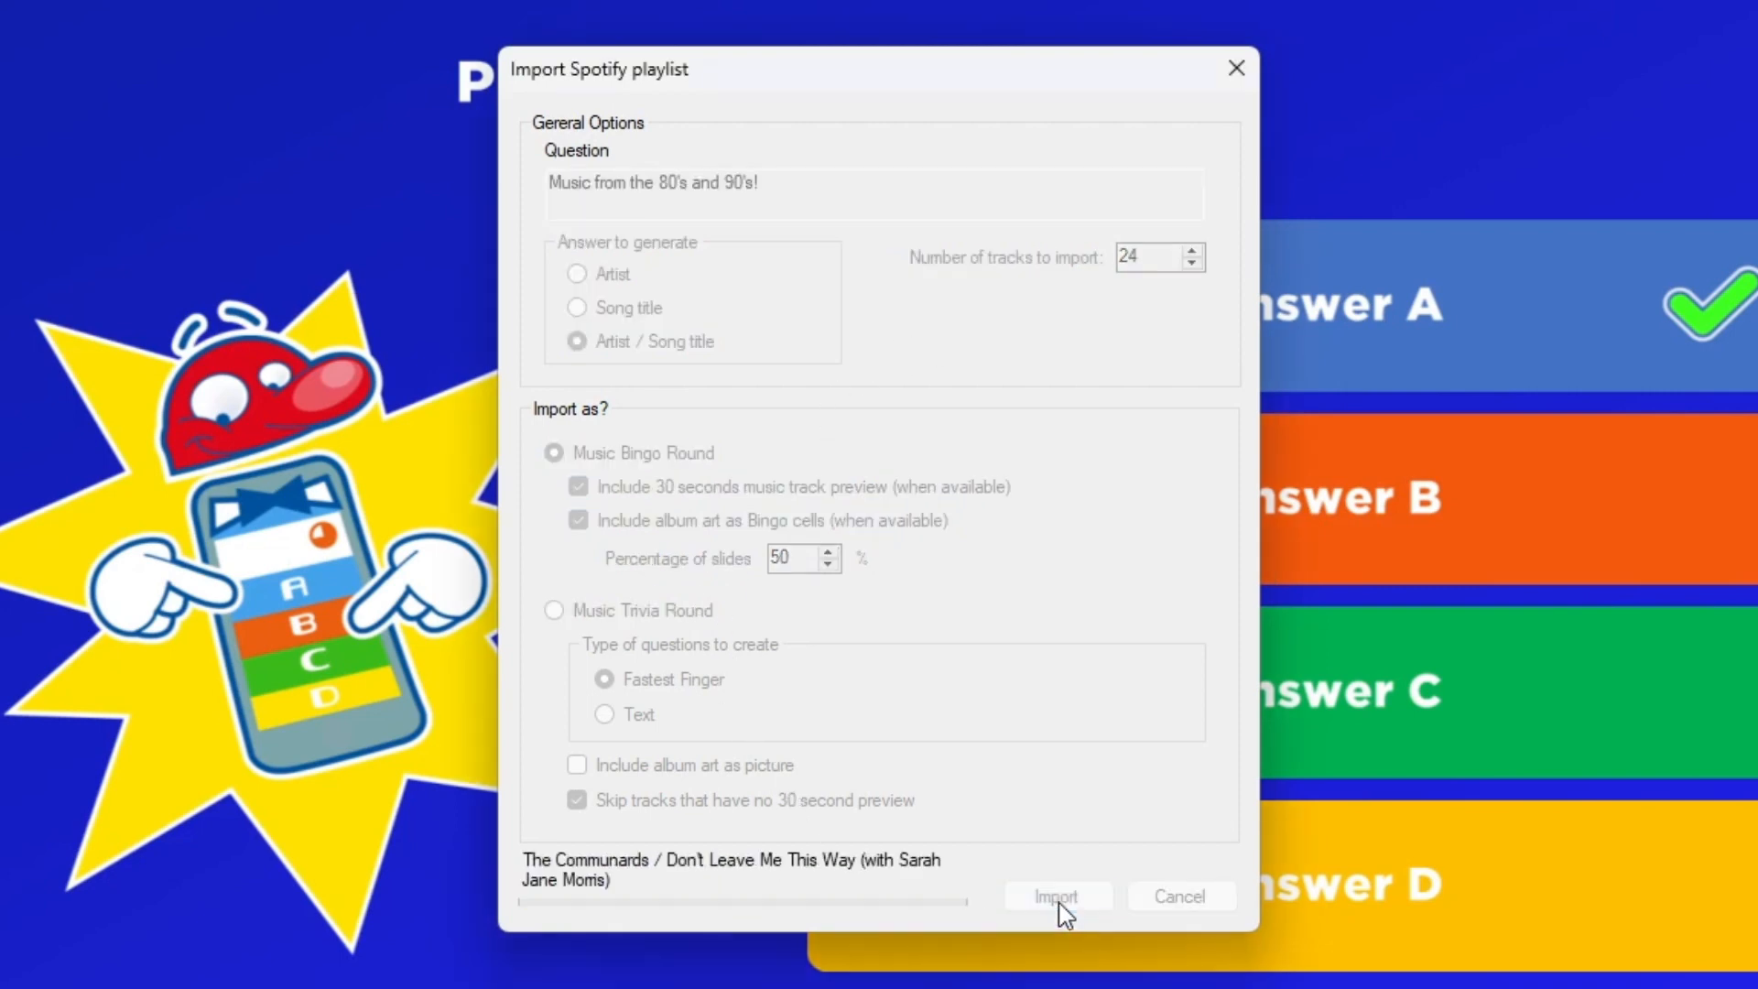
pyautogui.click(1054, 895)
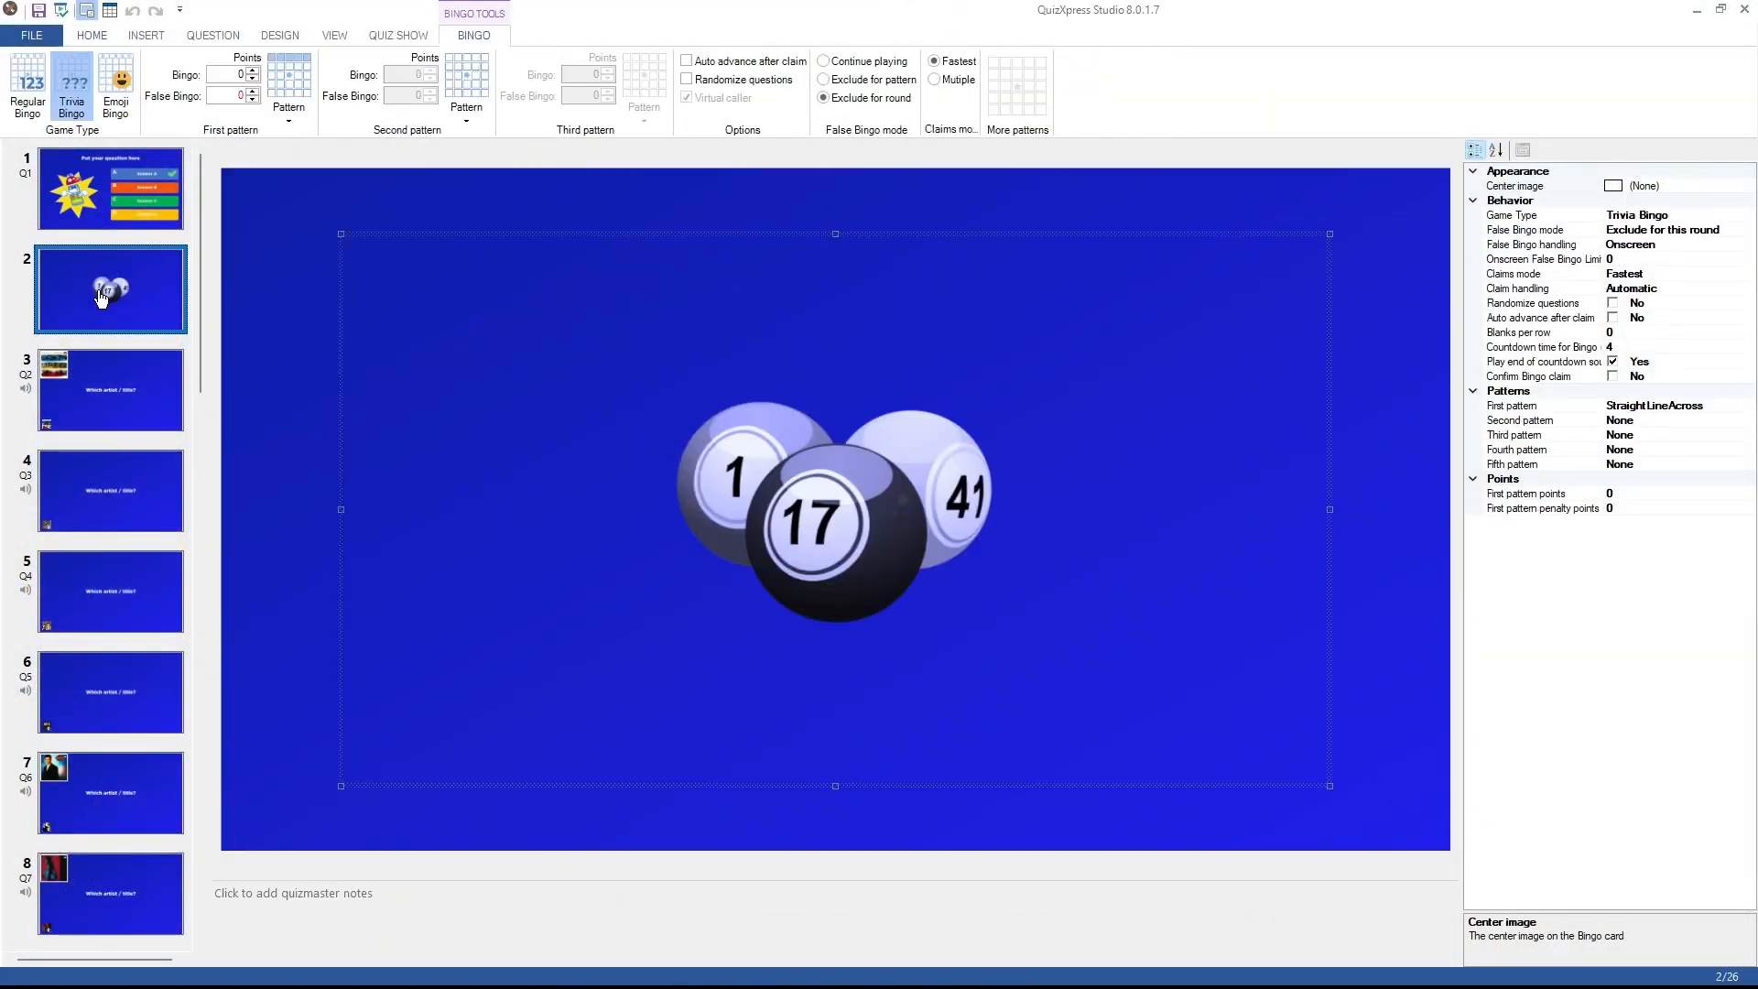
pyautogui.moveTo(835, 507)
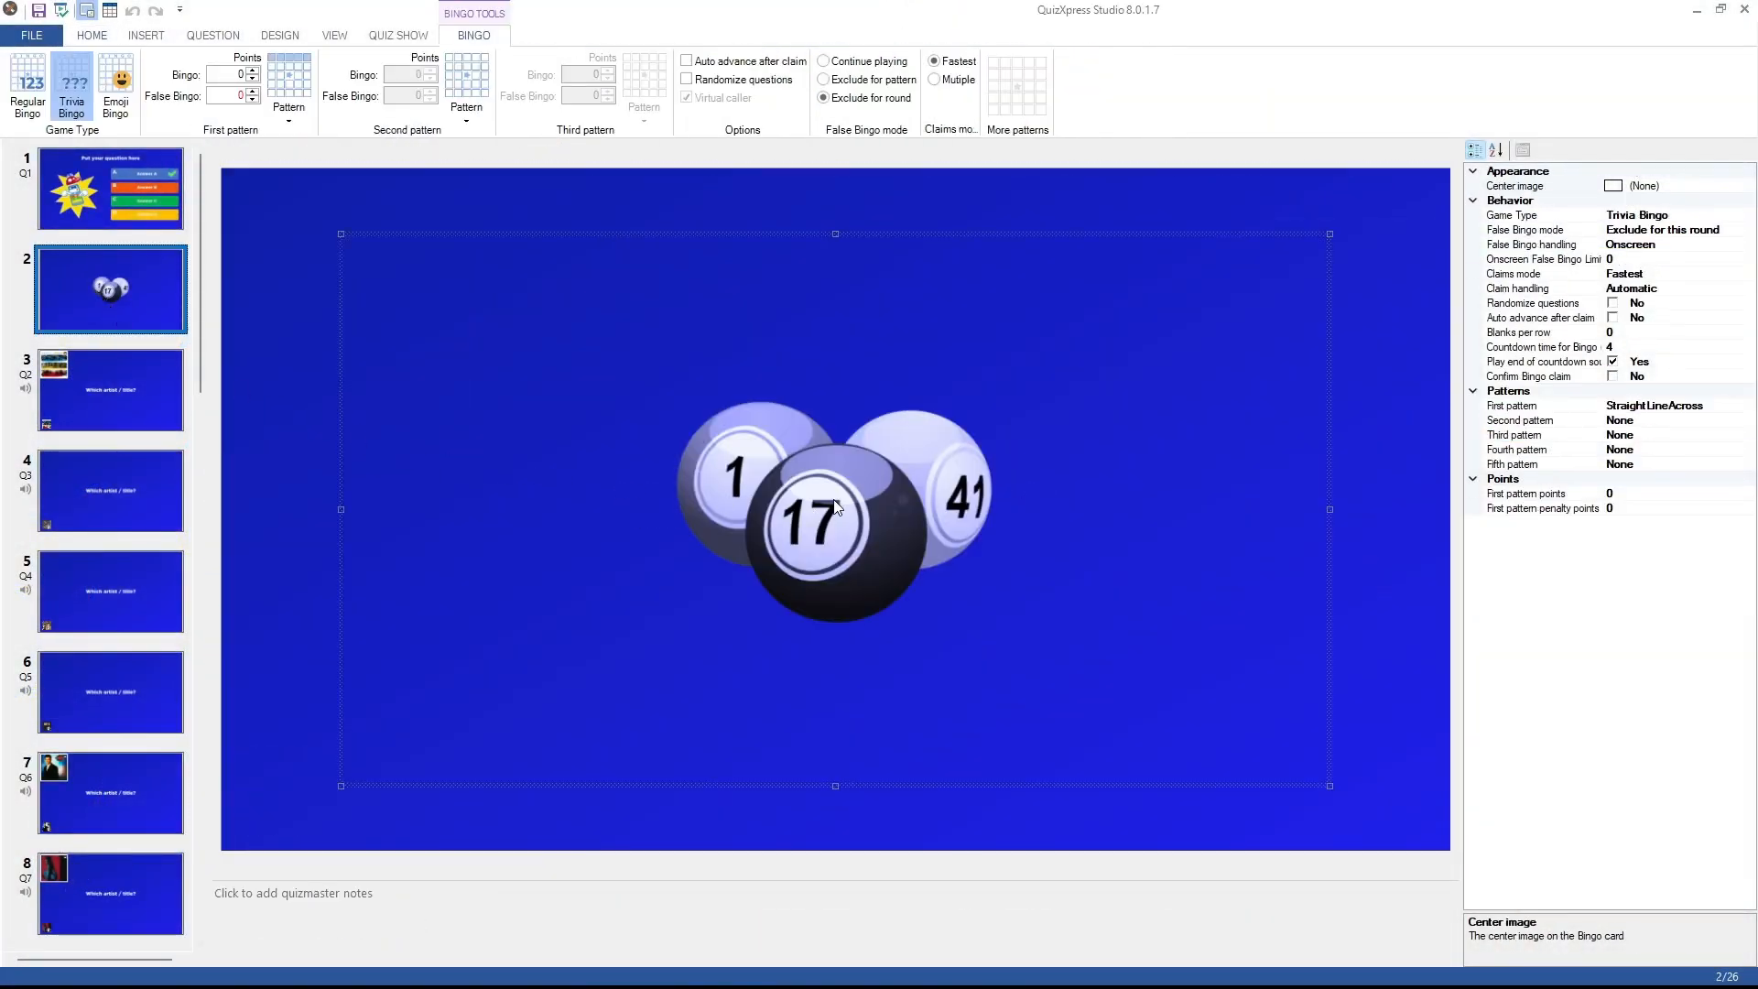